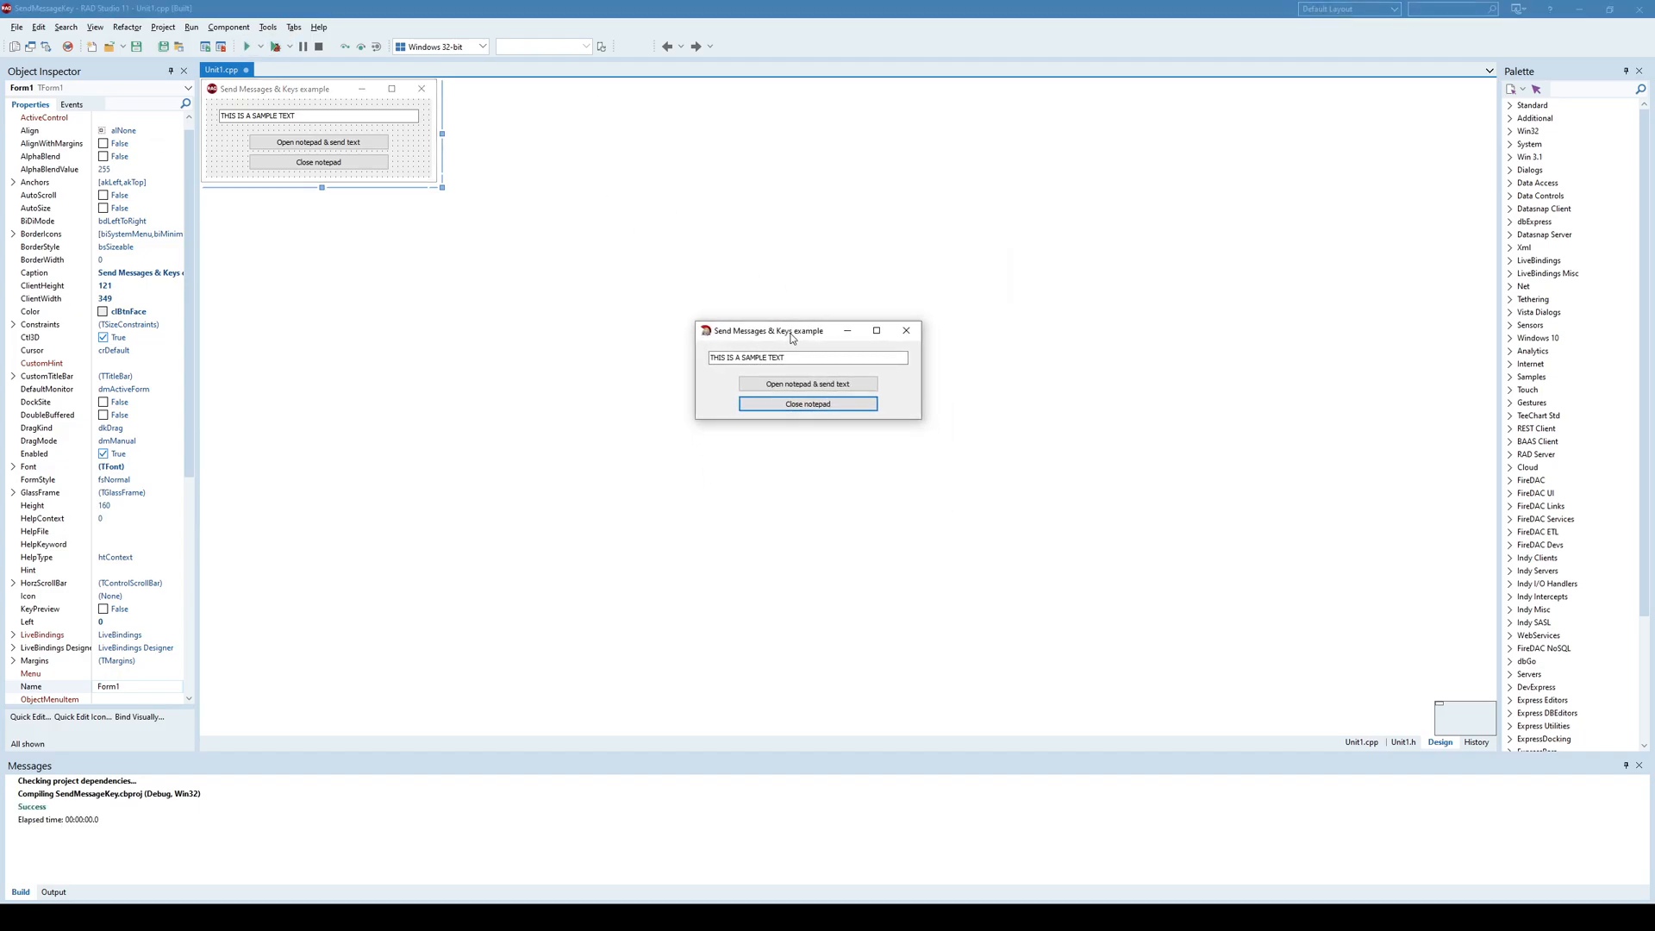
Step: Select the sample text field, then open Notepad with 'this is a sample text' typed into it
left_click(807, 358)
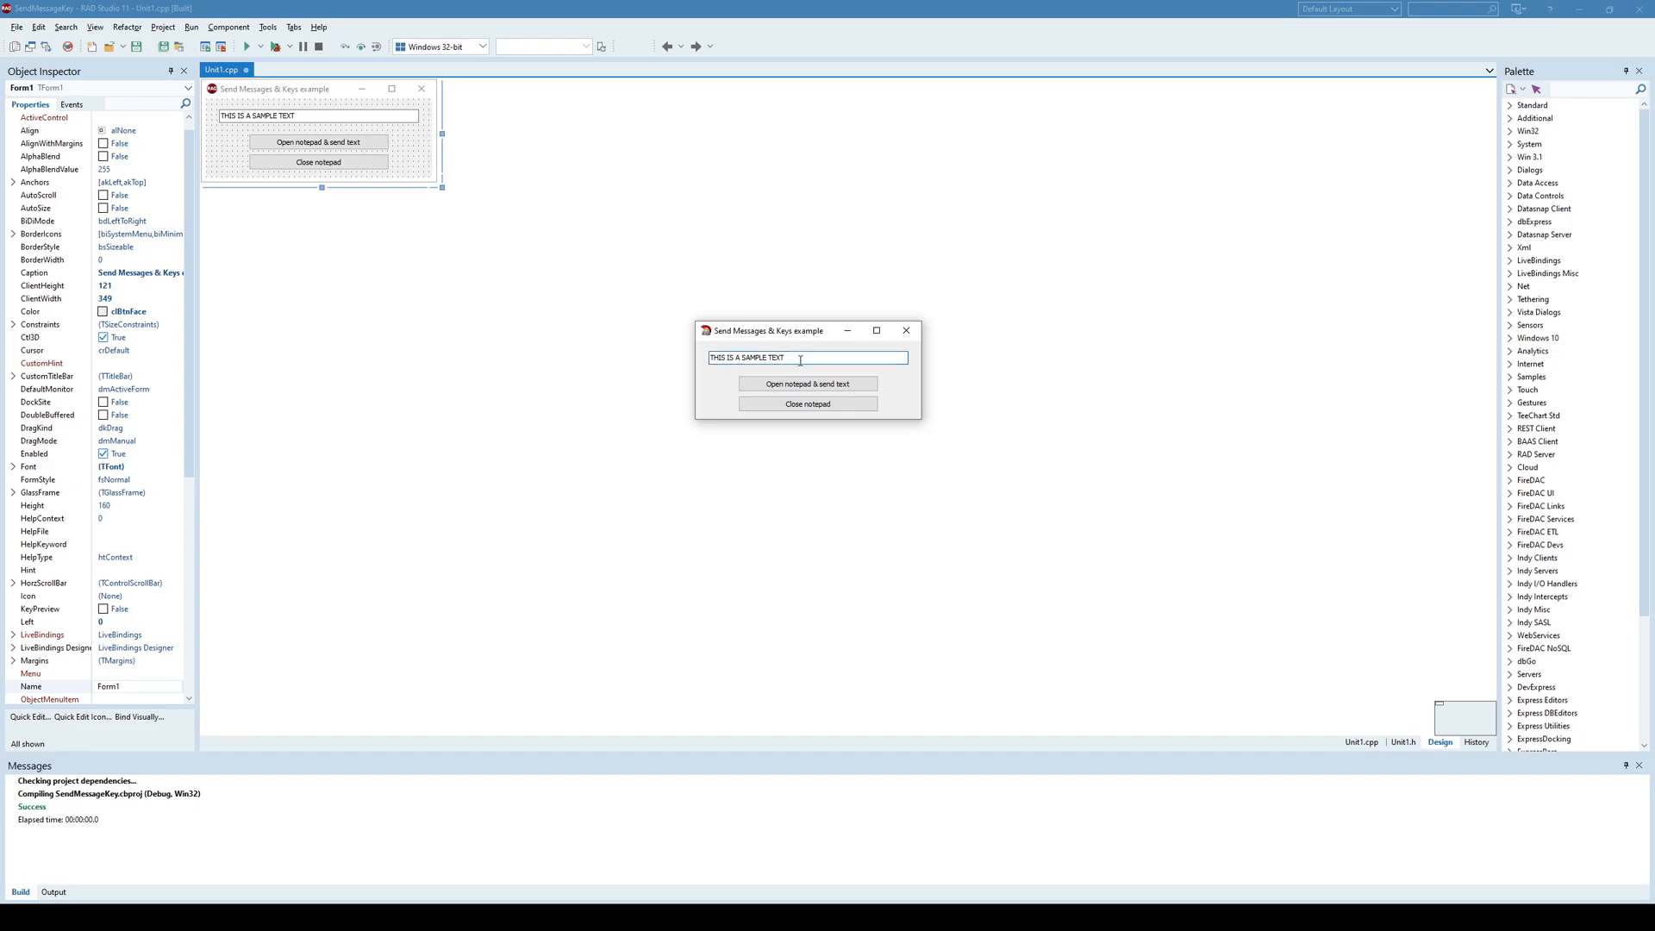
triple_click(801, 358)
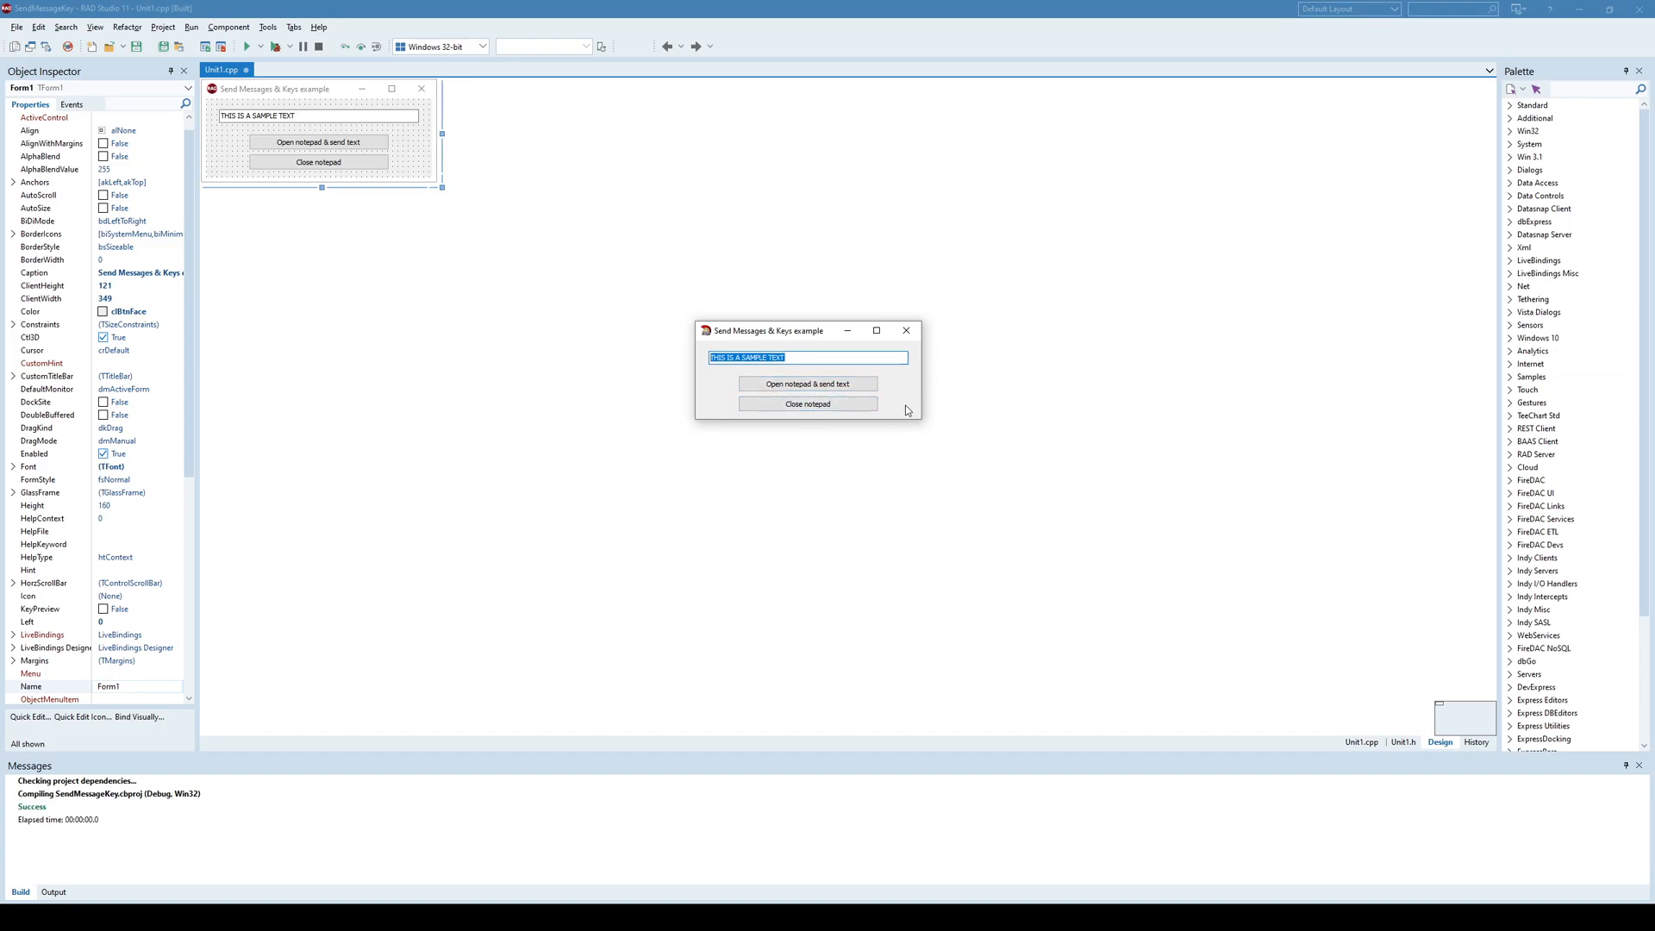
mouse_move(808, 385)
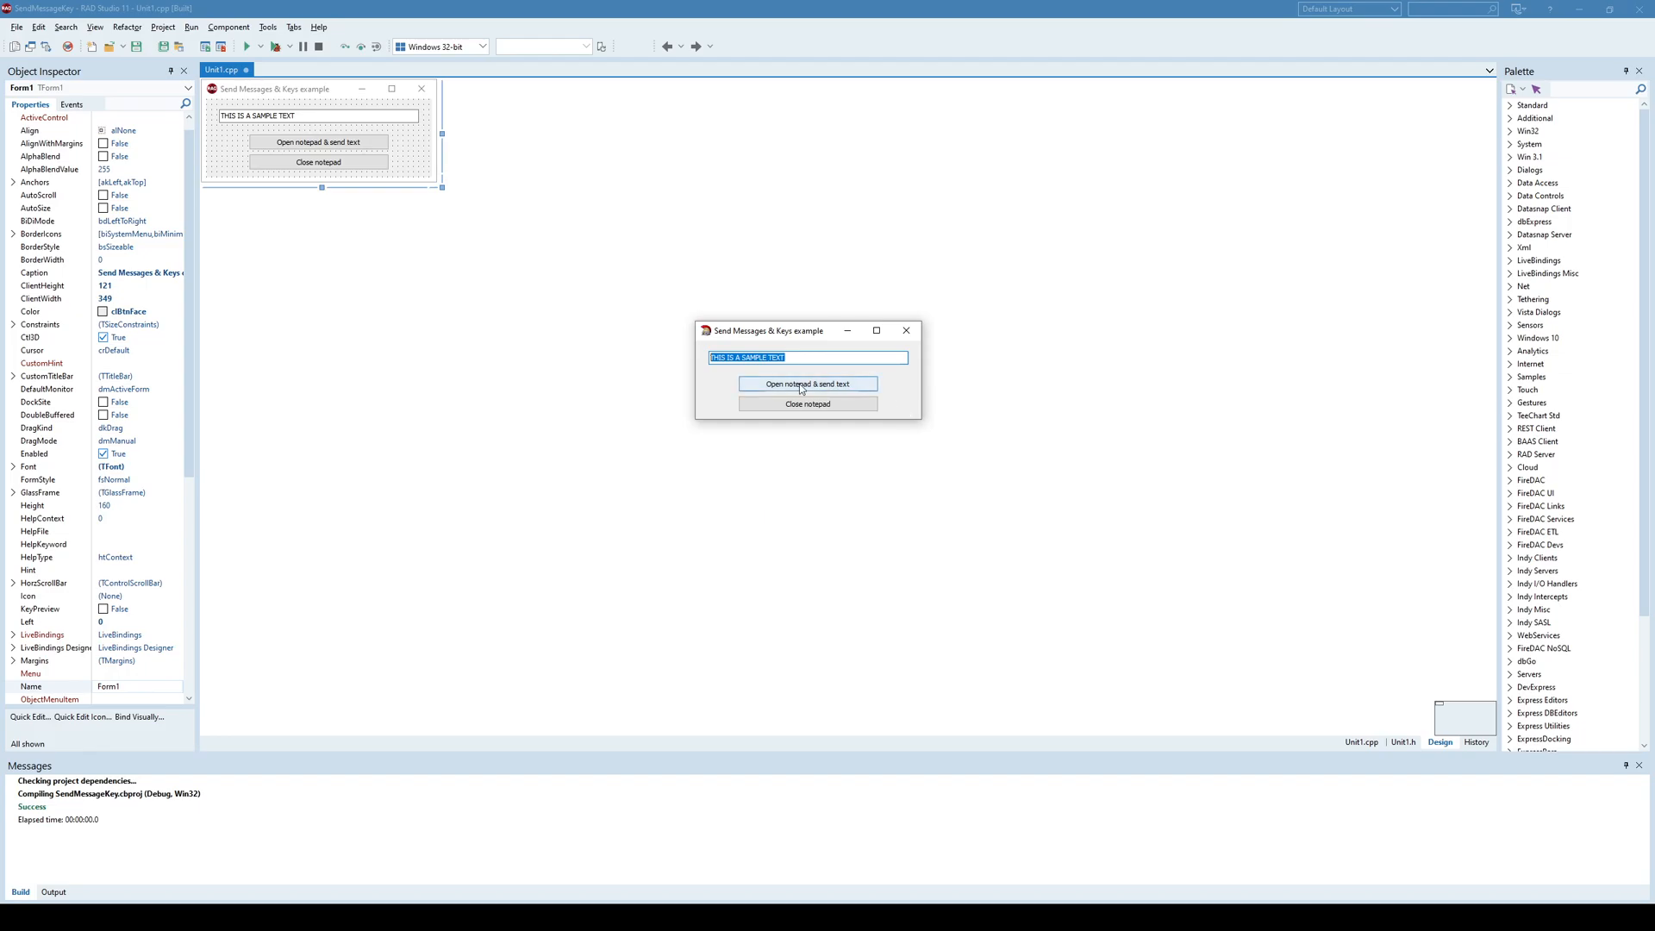
mouse_move(862, 390)
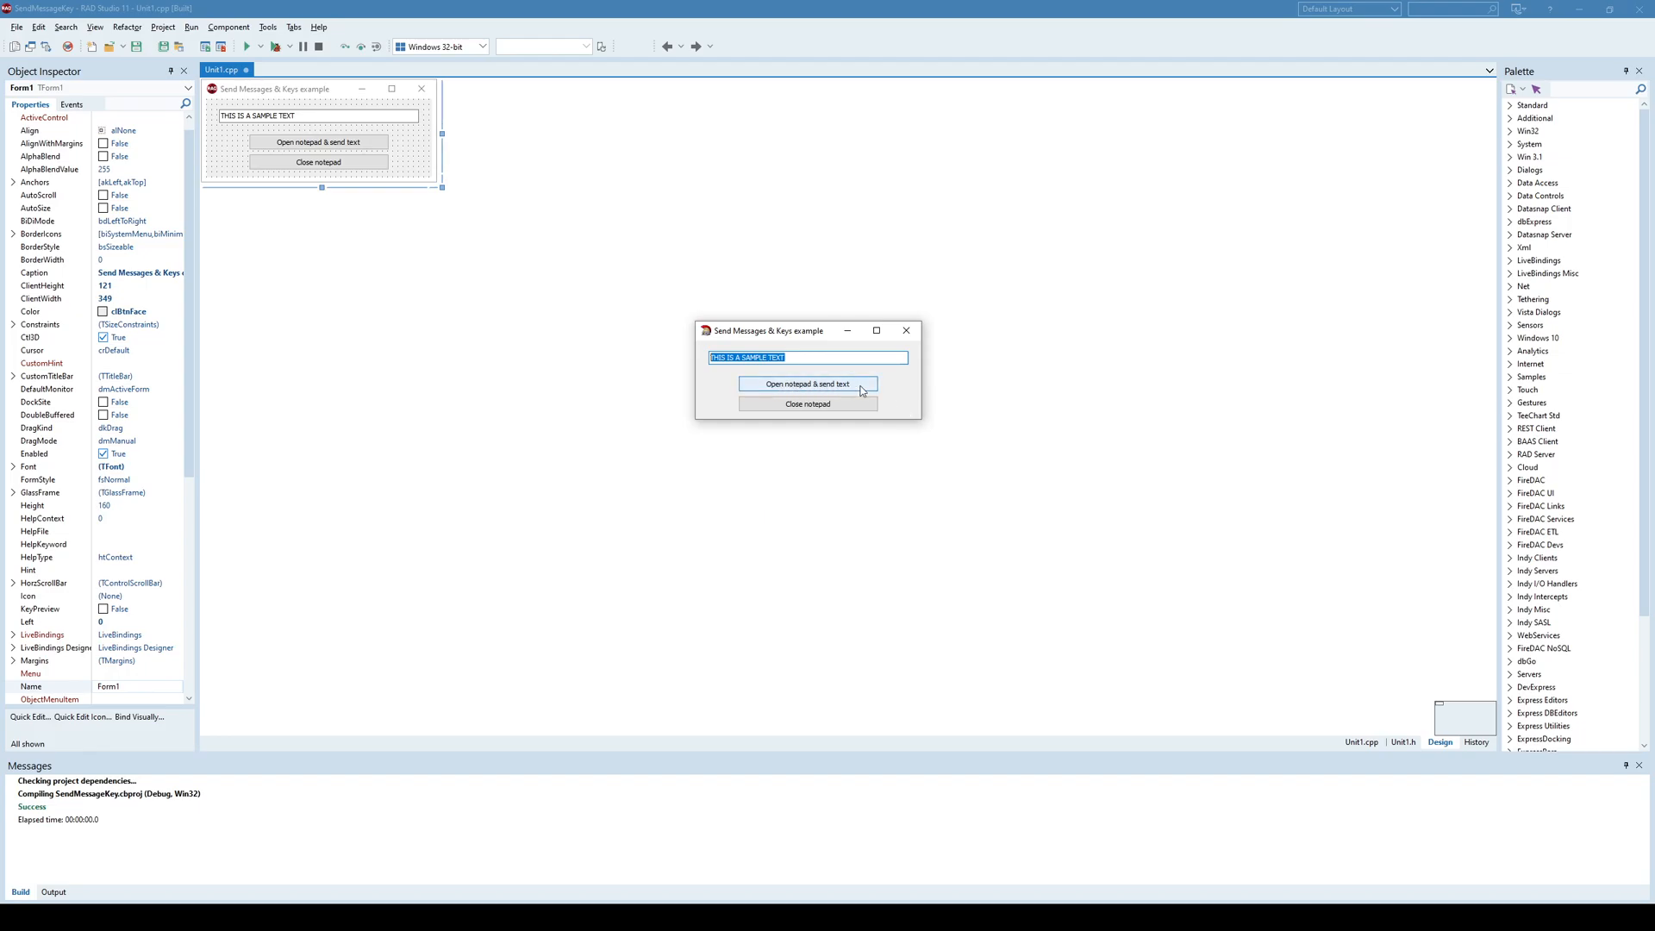
mouse_move(821, 388)
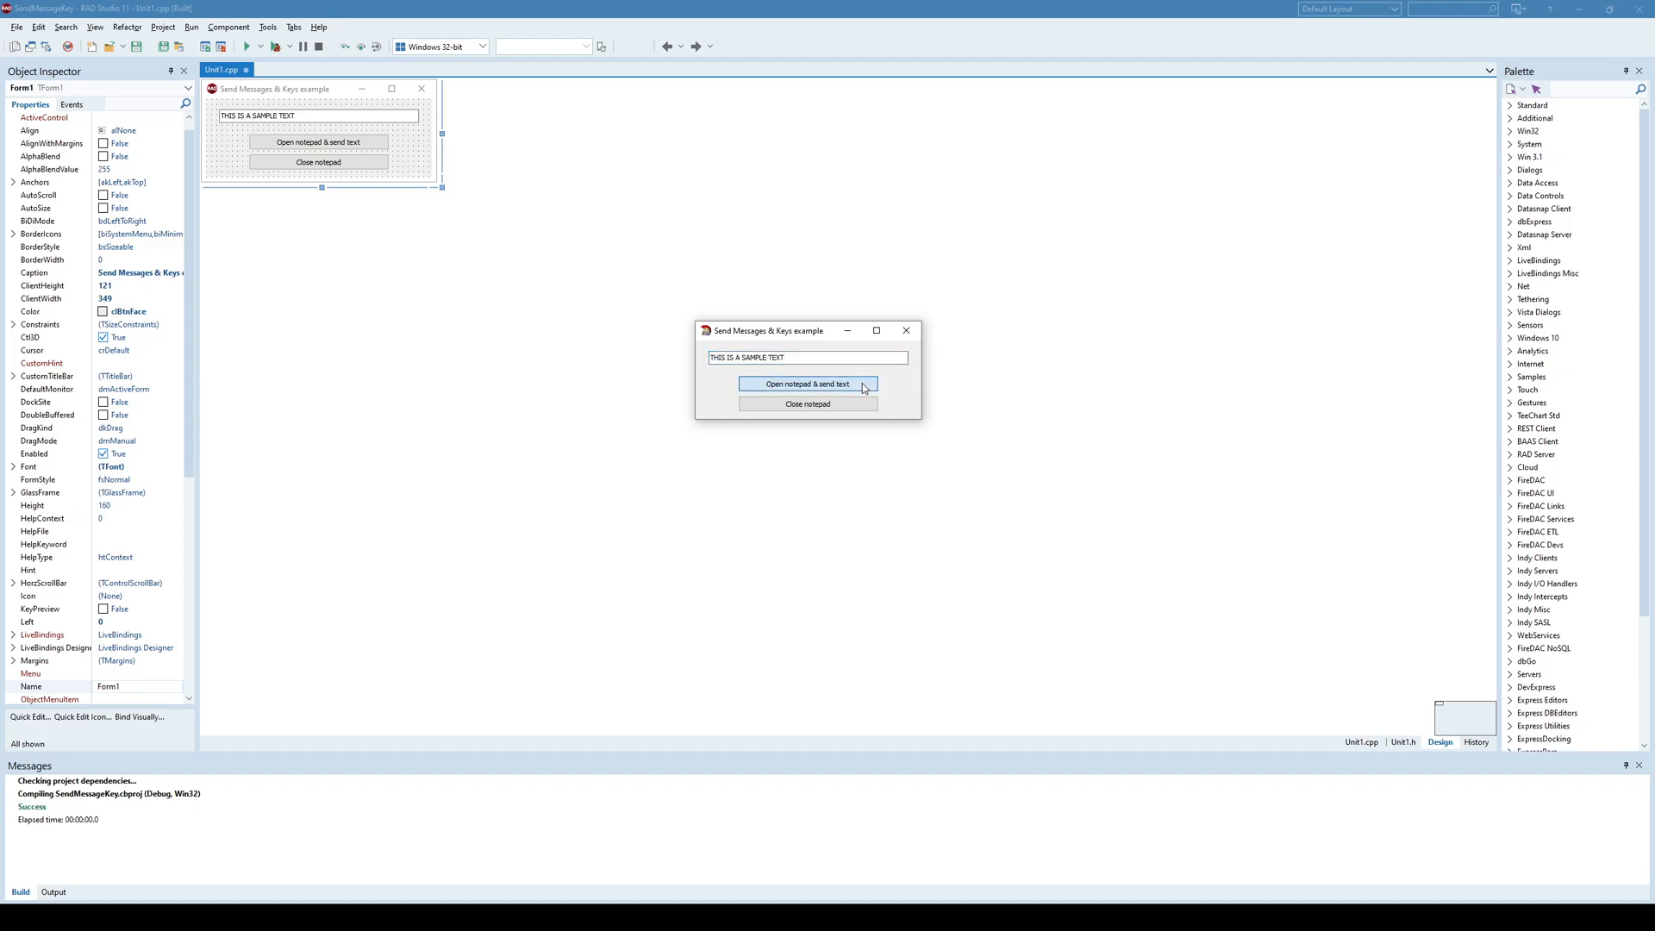
left_click(807, 385)
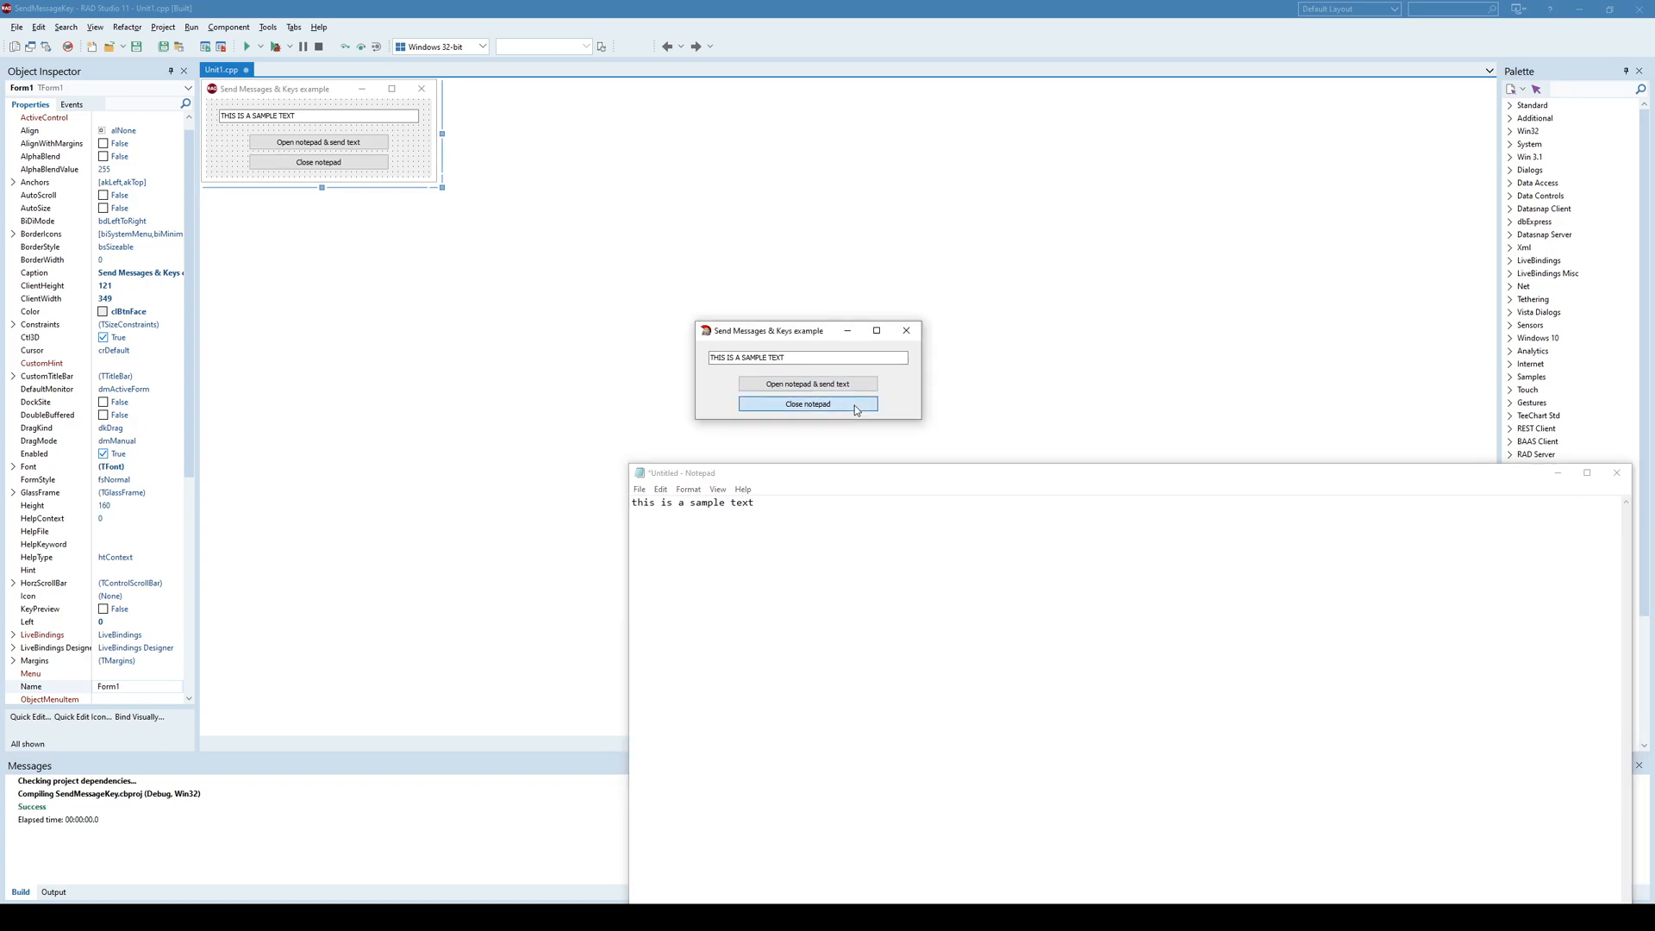
Step: Close Notepad from the demo app, choosing Don't Save at the prompt
left_click(807, 404)
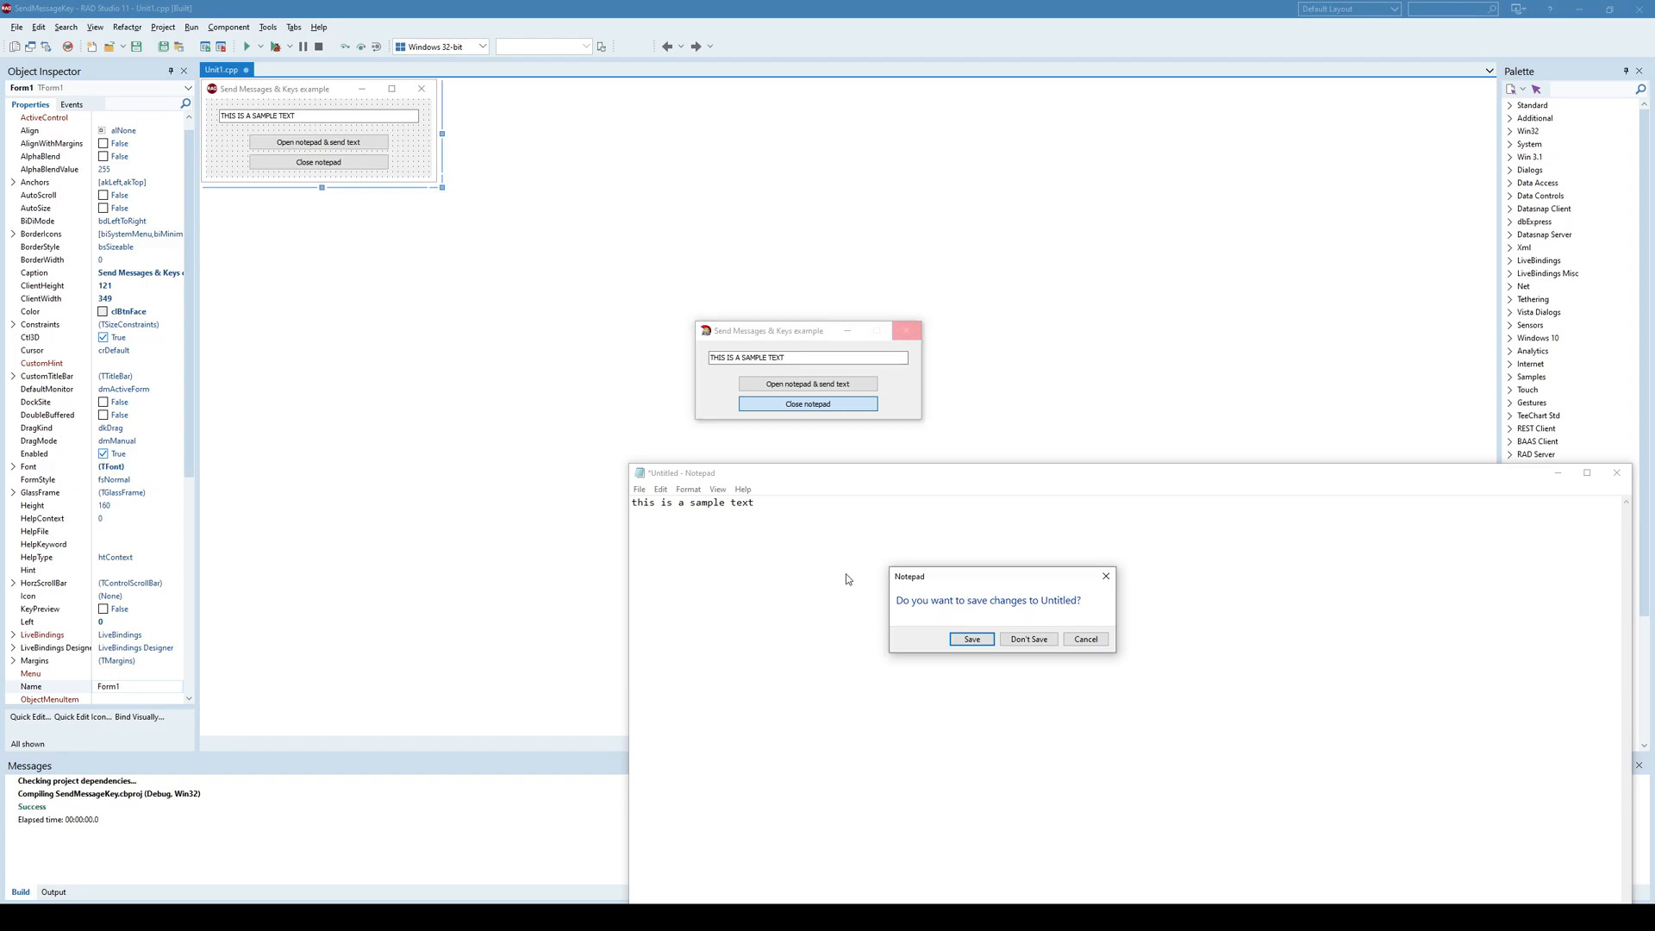
mouse_move(631, 548)
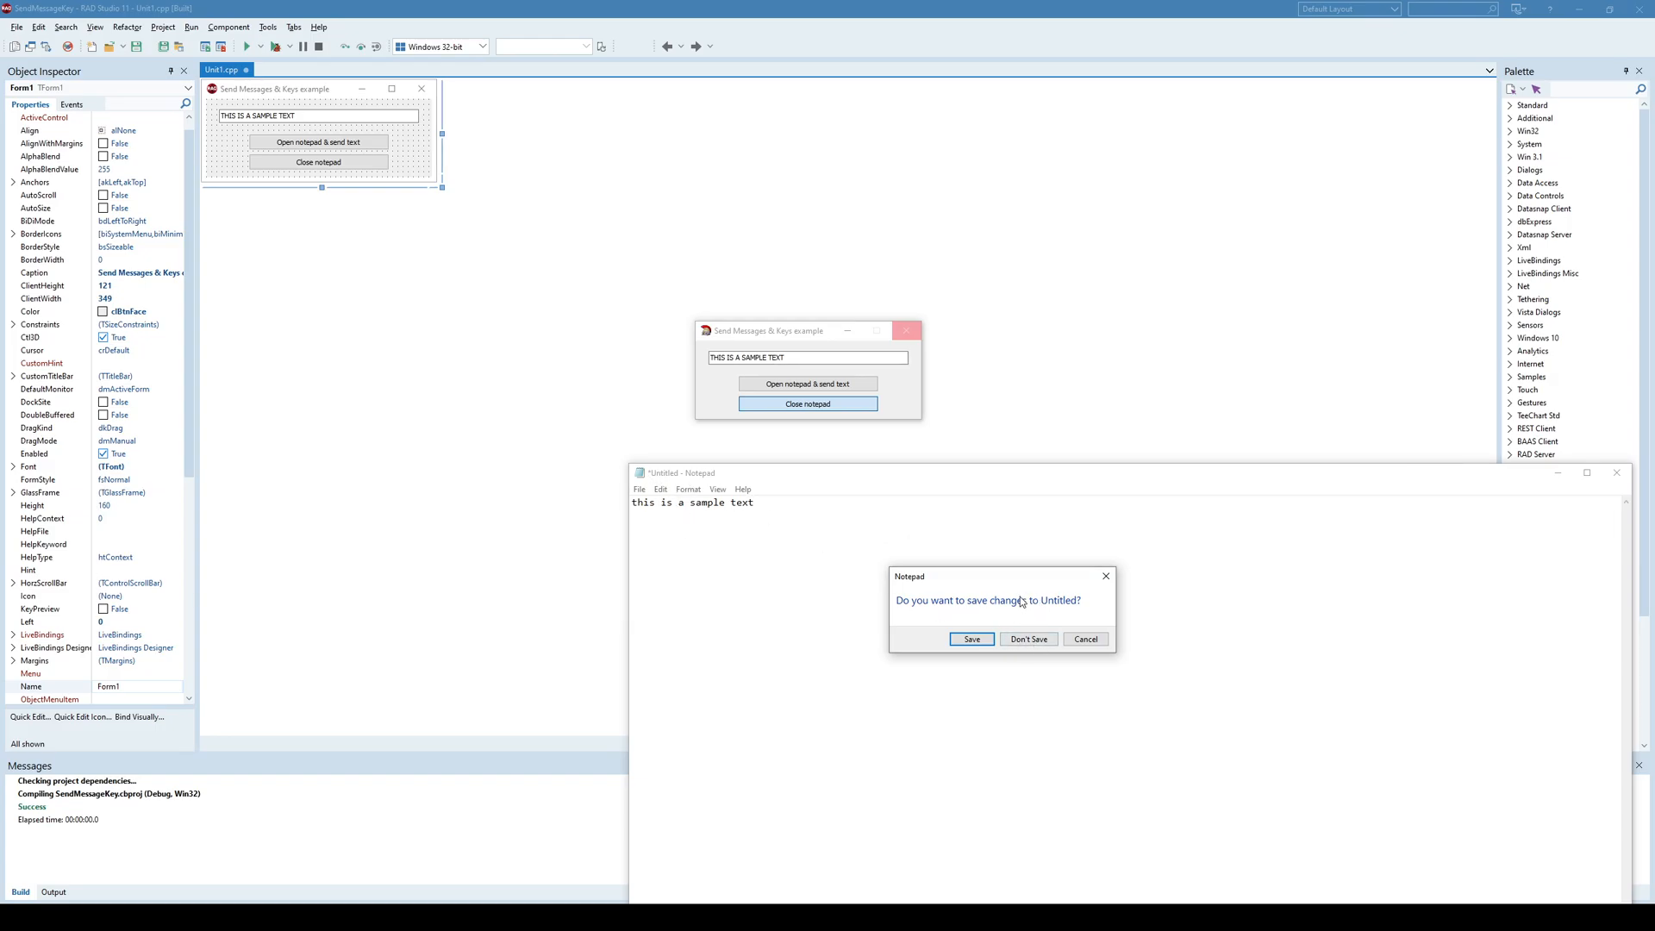
mouse_move(1013, 616)
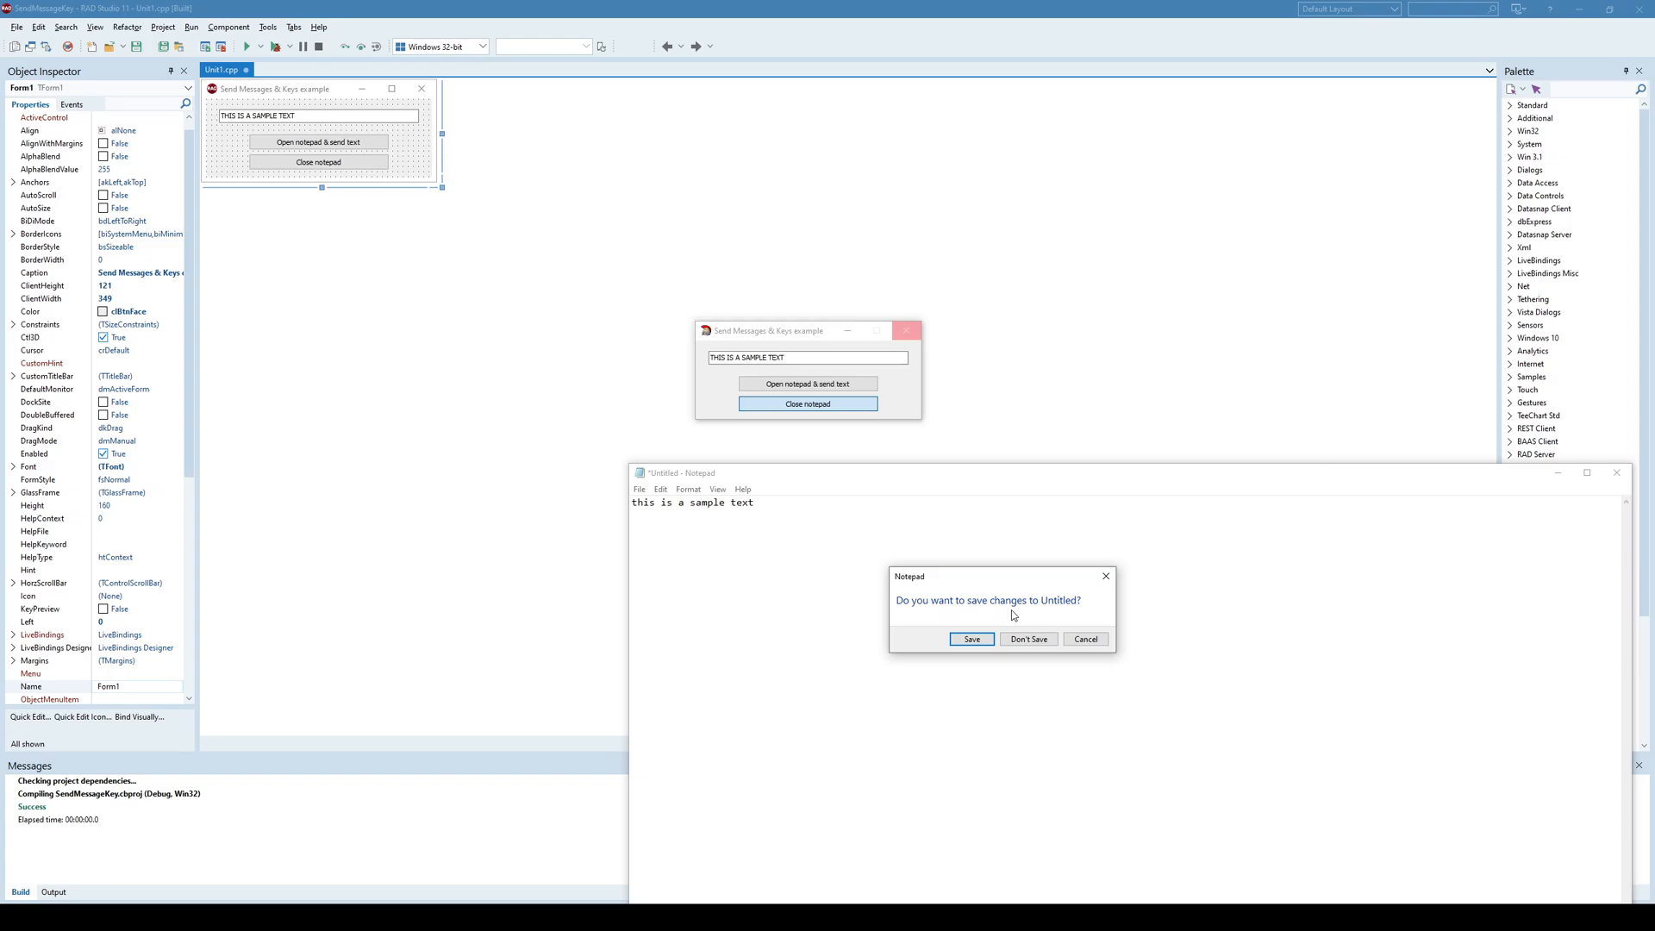
left_click(1028, 638)
type("4323423")
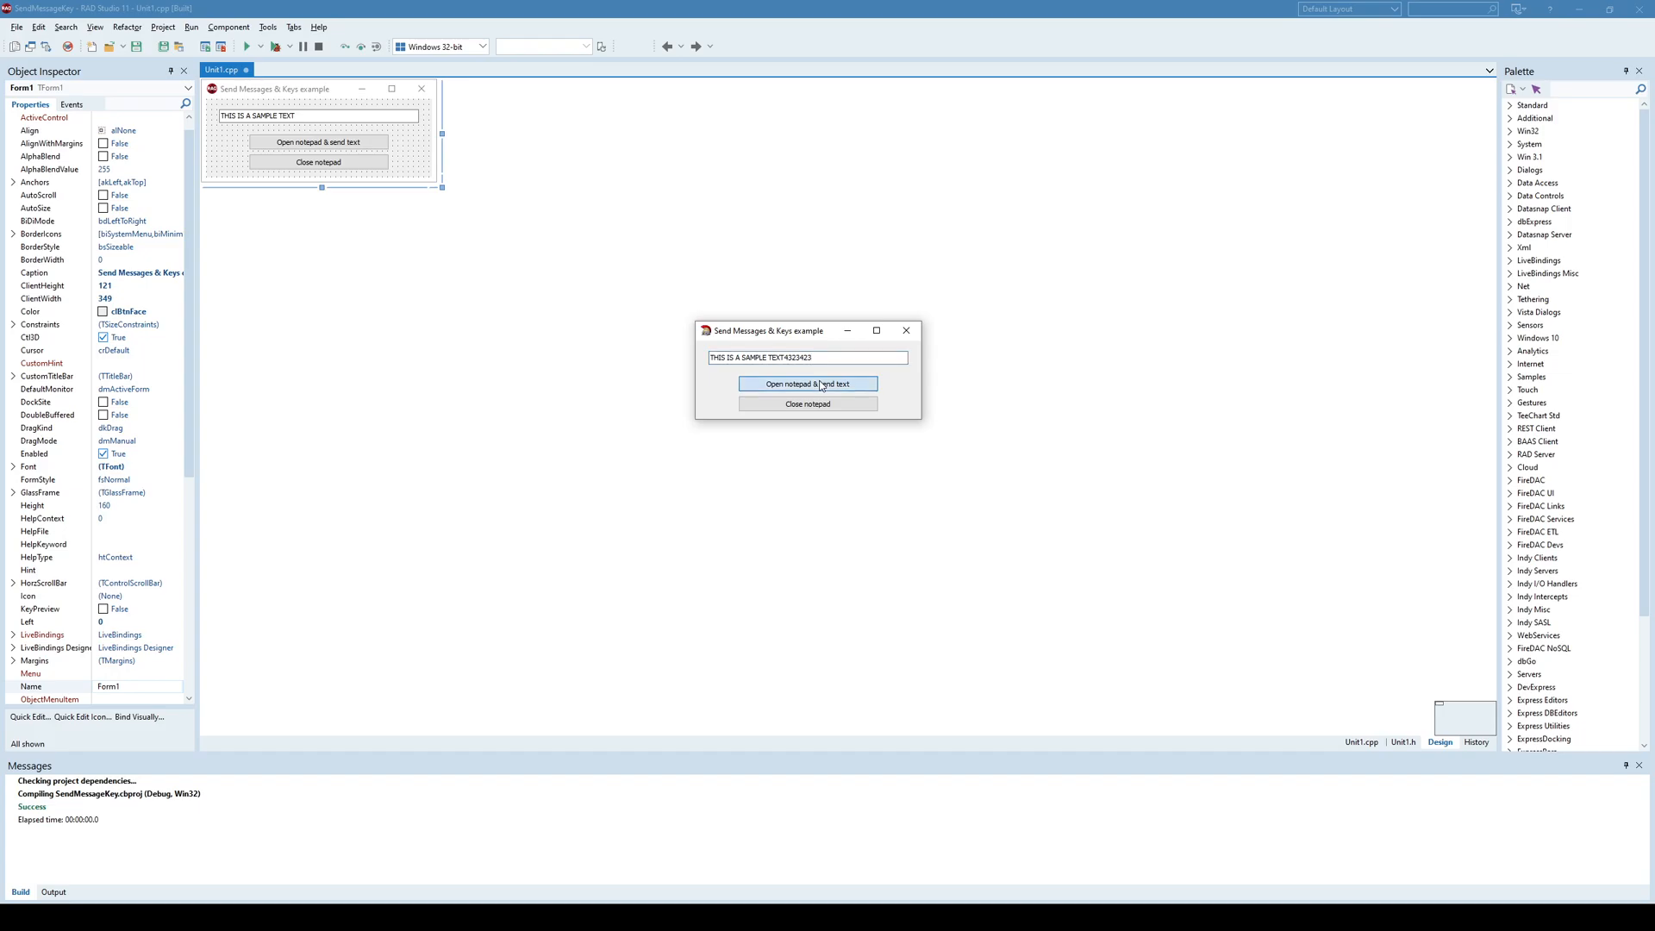
Step: Reopen Notepad with the text ending in 4323423, close it, then close the demo form
left_click(807, 383)
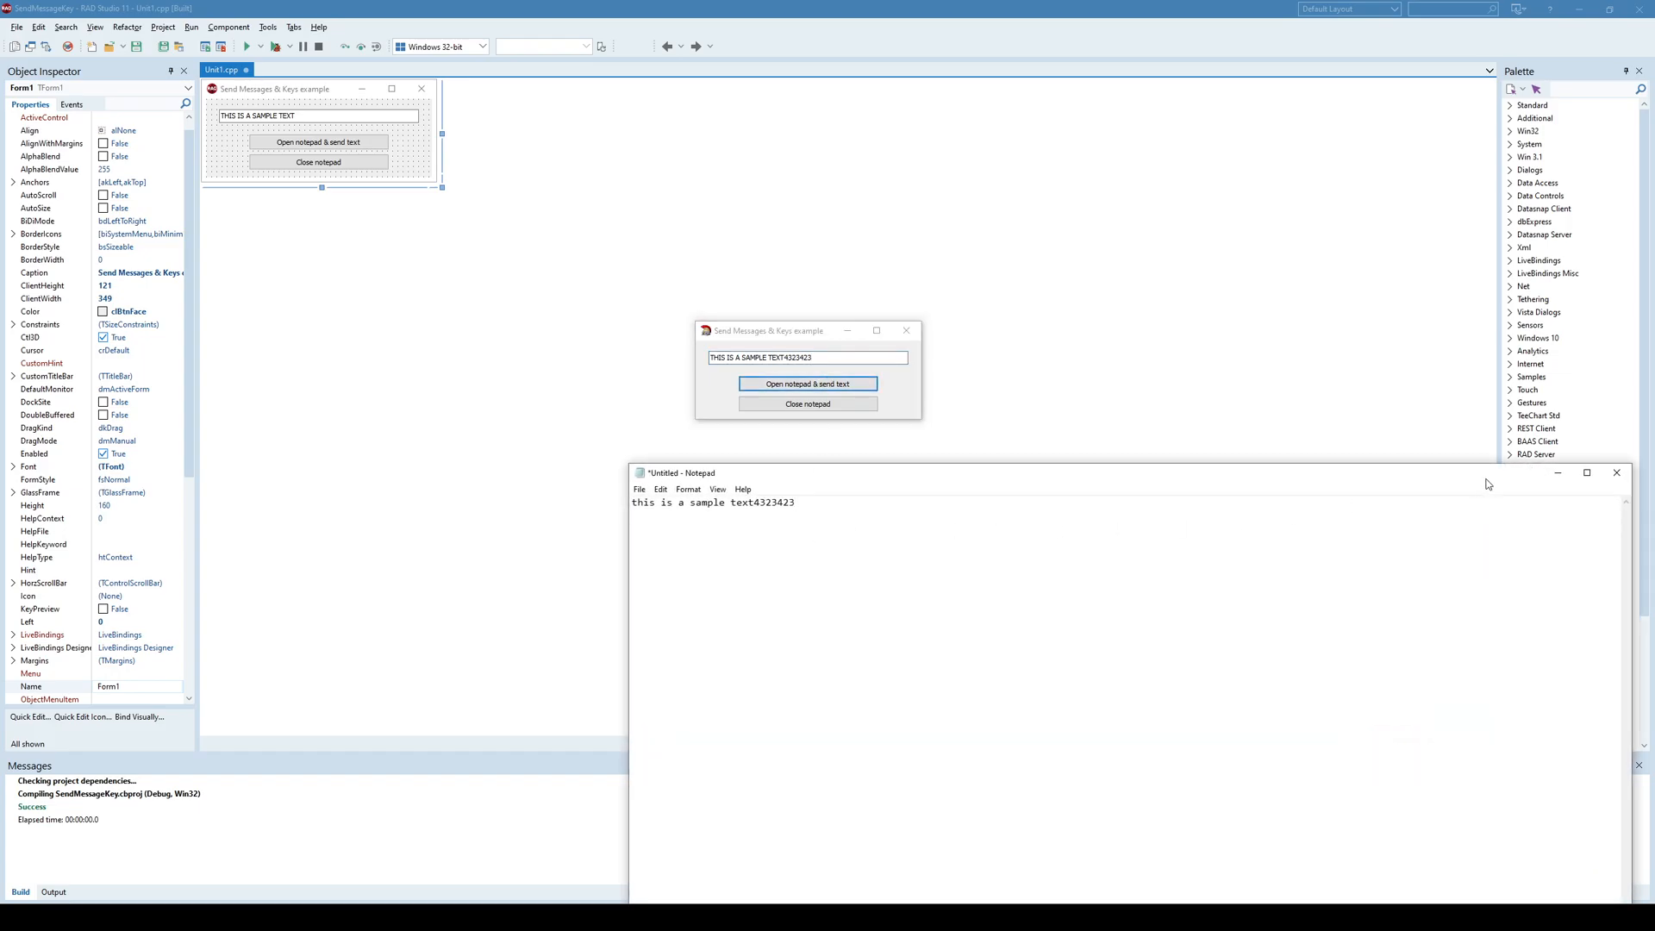
left_click(806, 403)
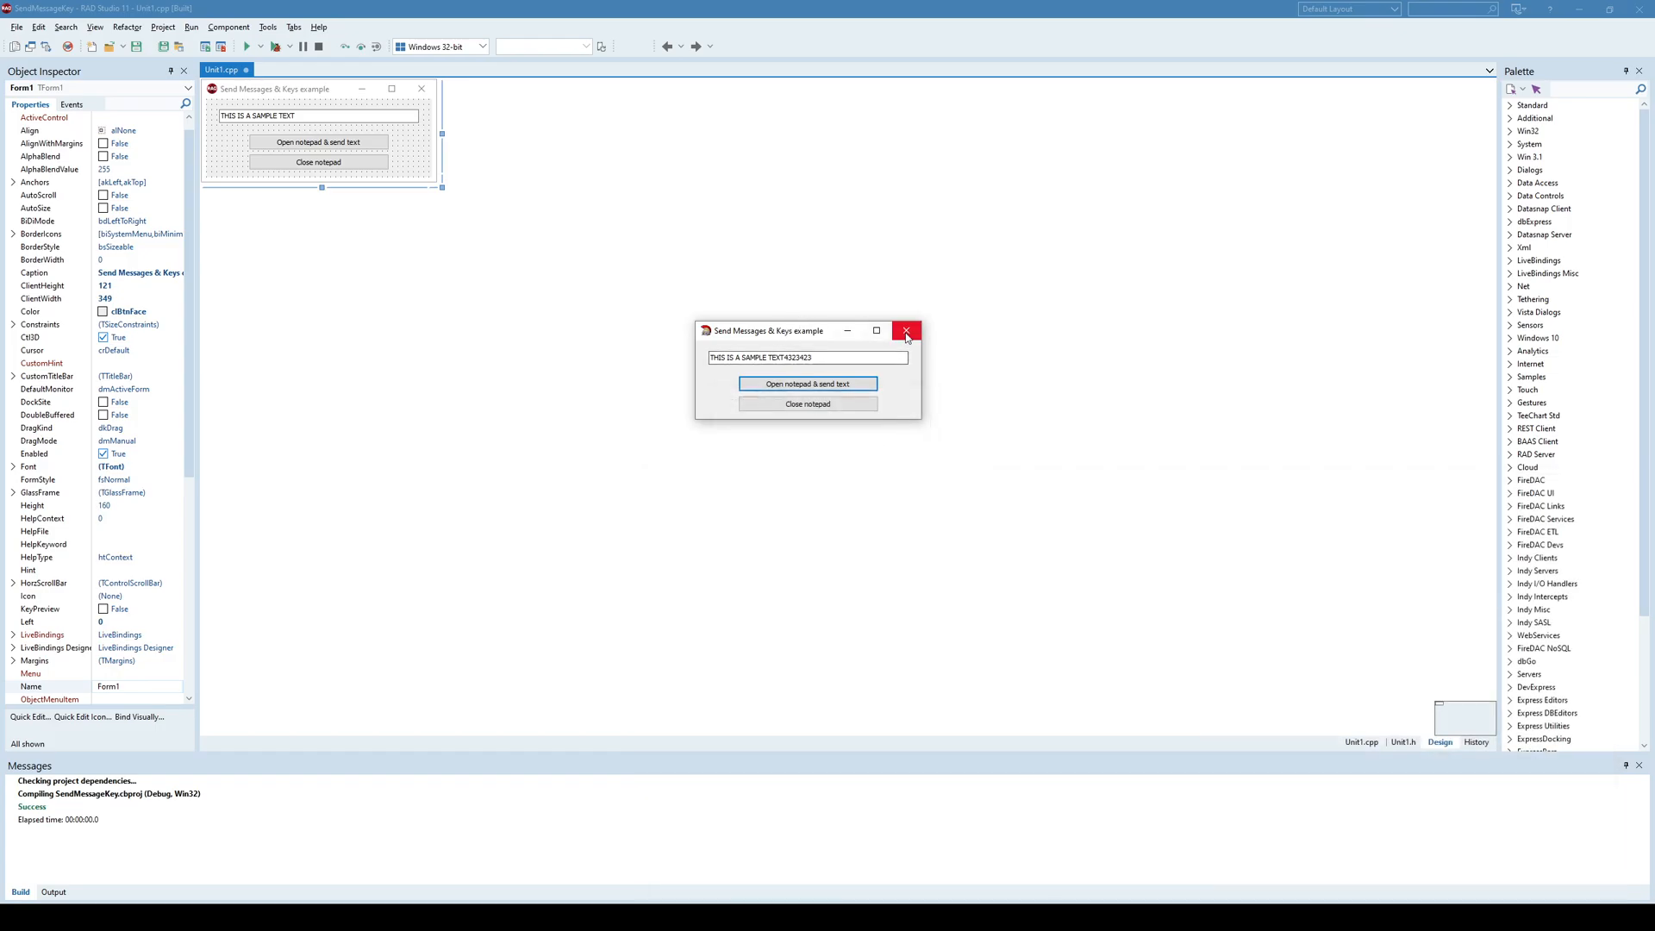
left_click(907, 329)
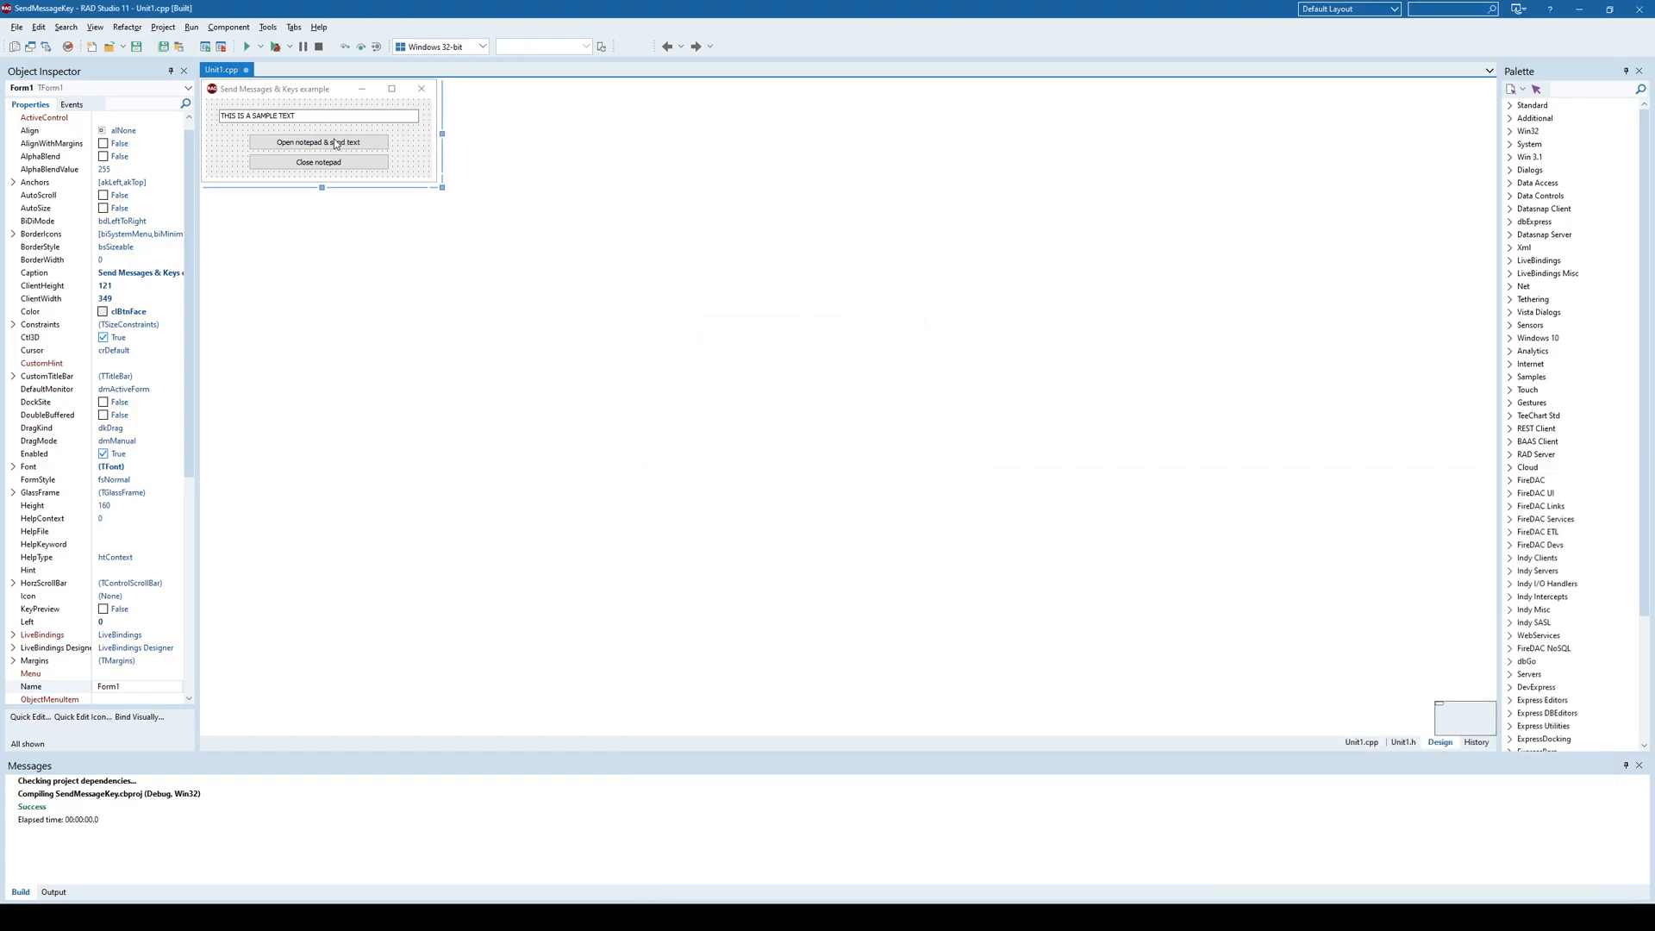
Step: Show the Button1Click handler and highlight the Notepad window name passed to FindWindow
left_click(317, 142)
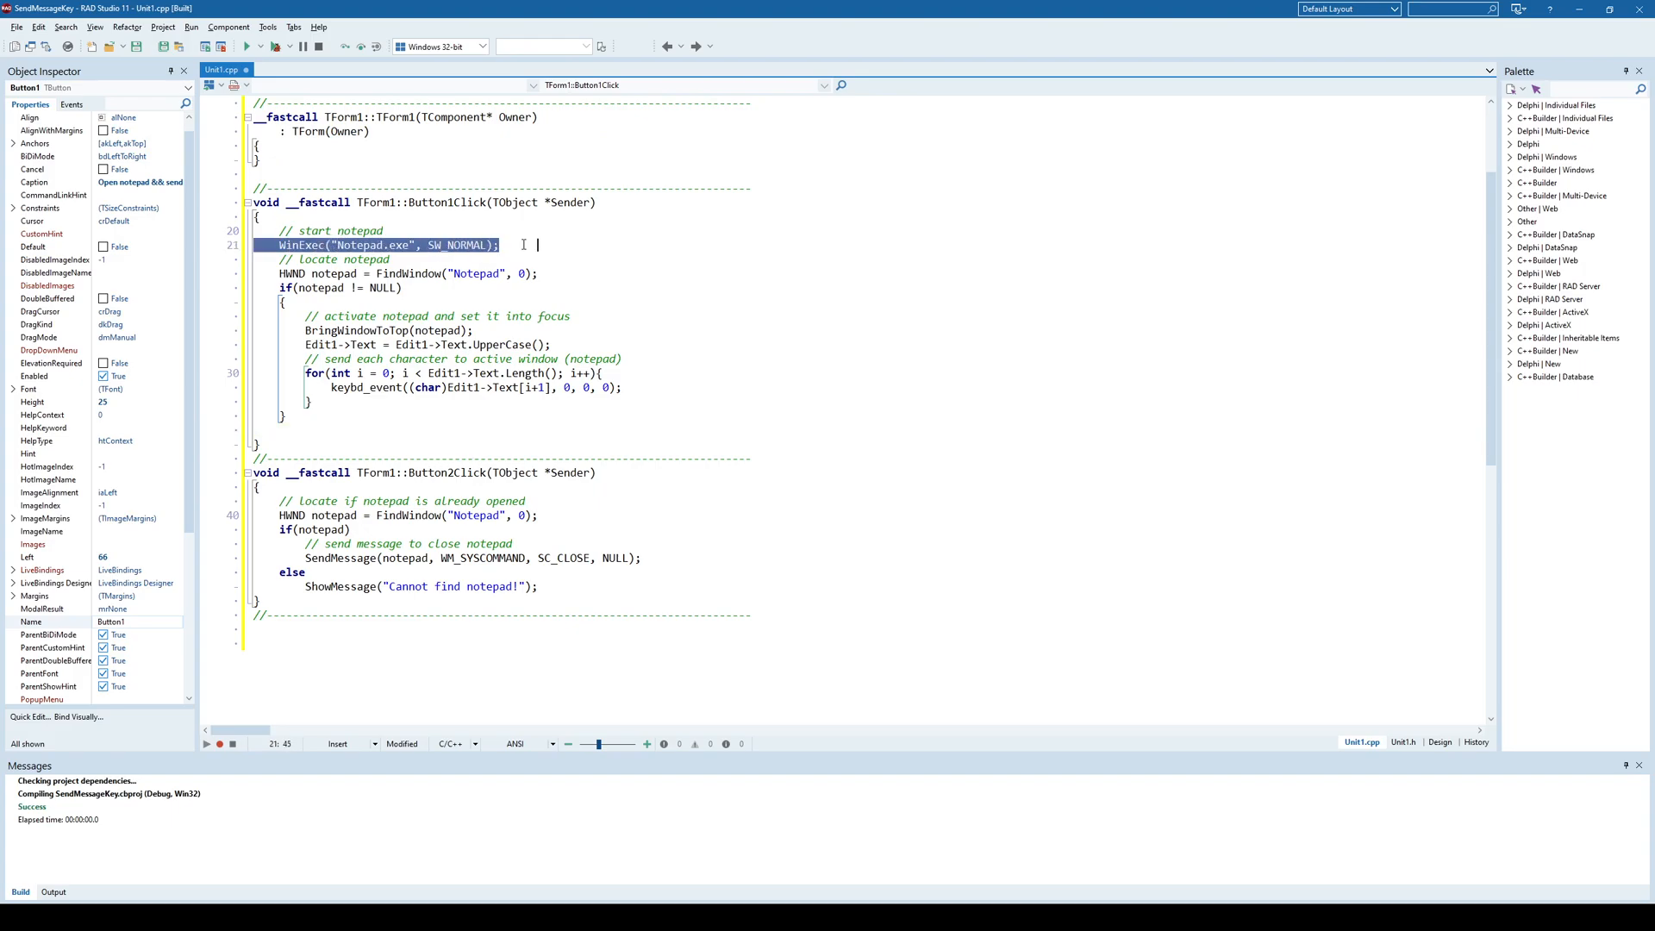
left_click(466, 258)
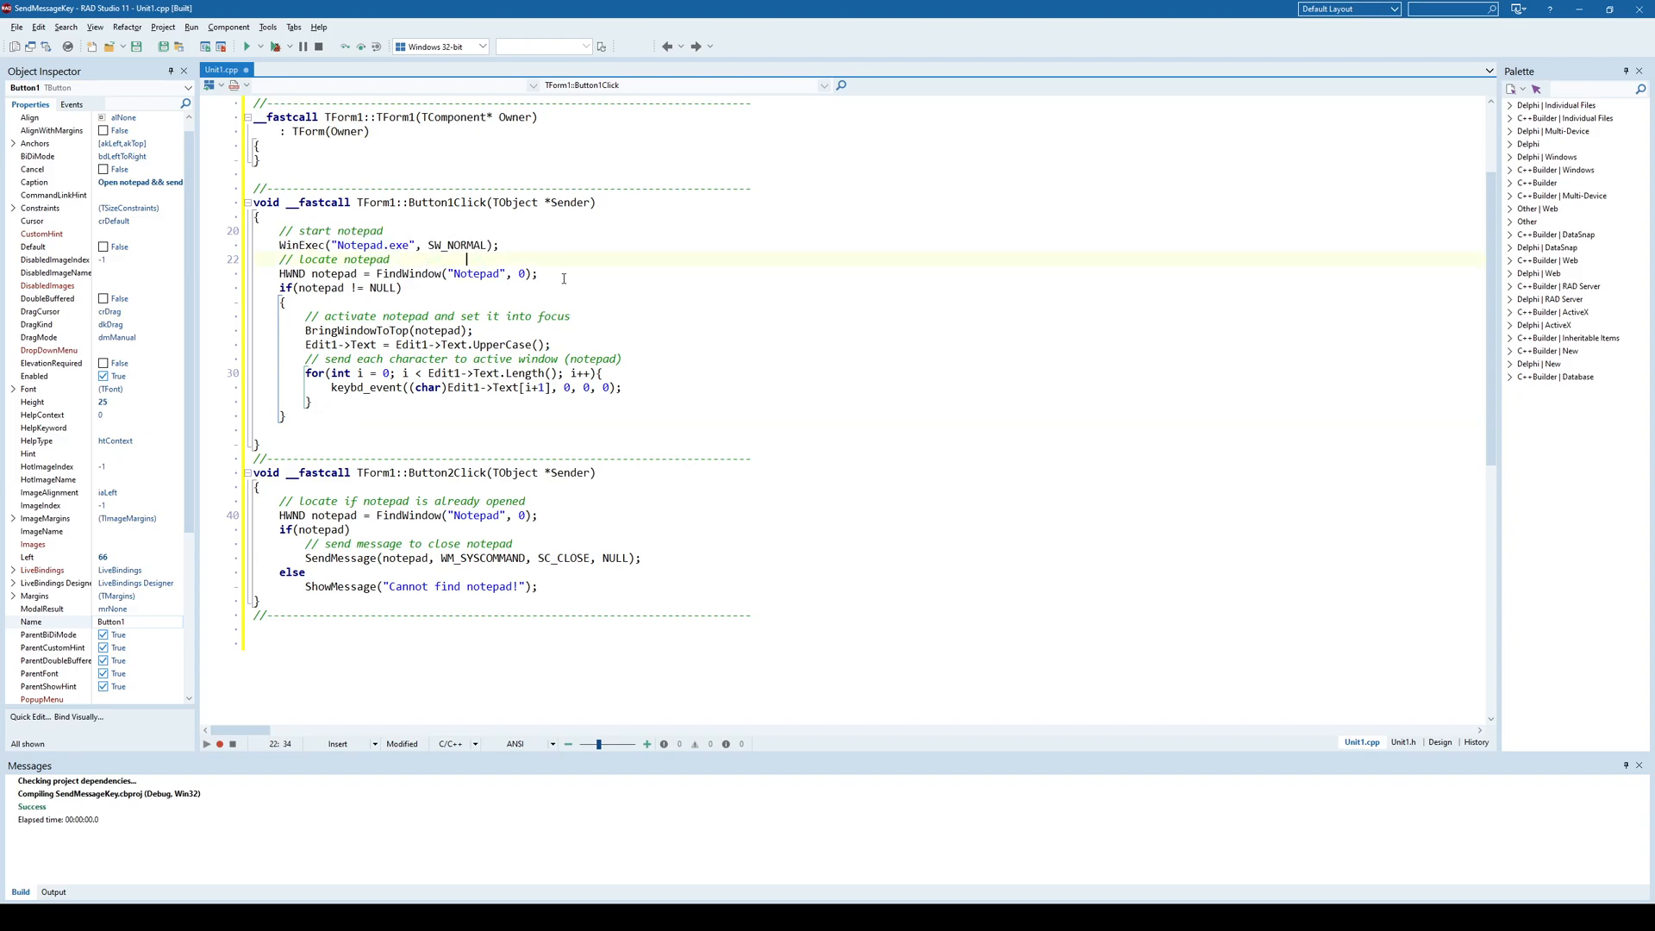
mouse_move(672, 255)
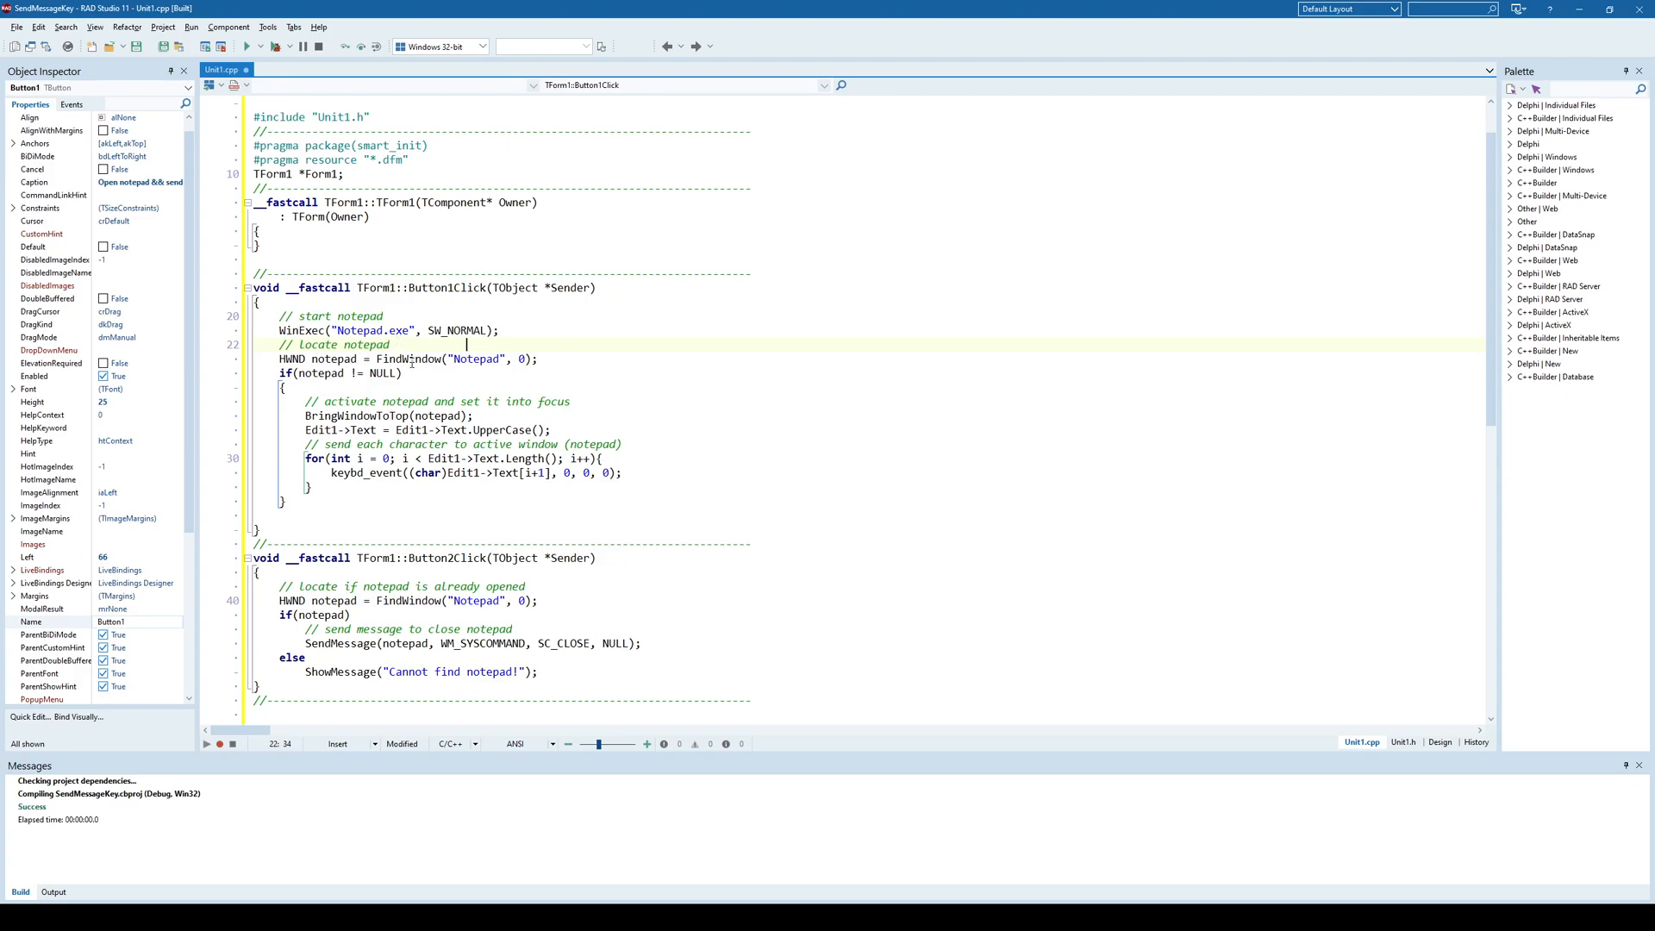
double_click(409, 358)
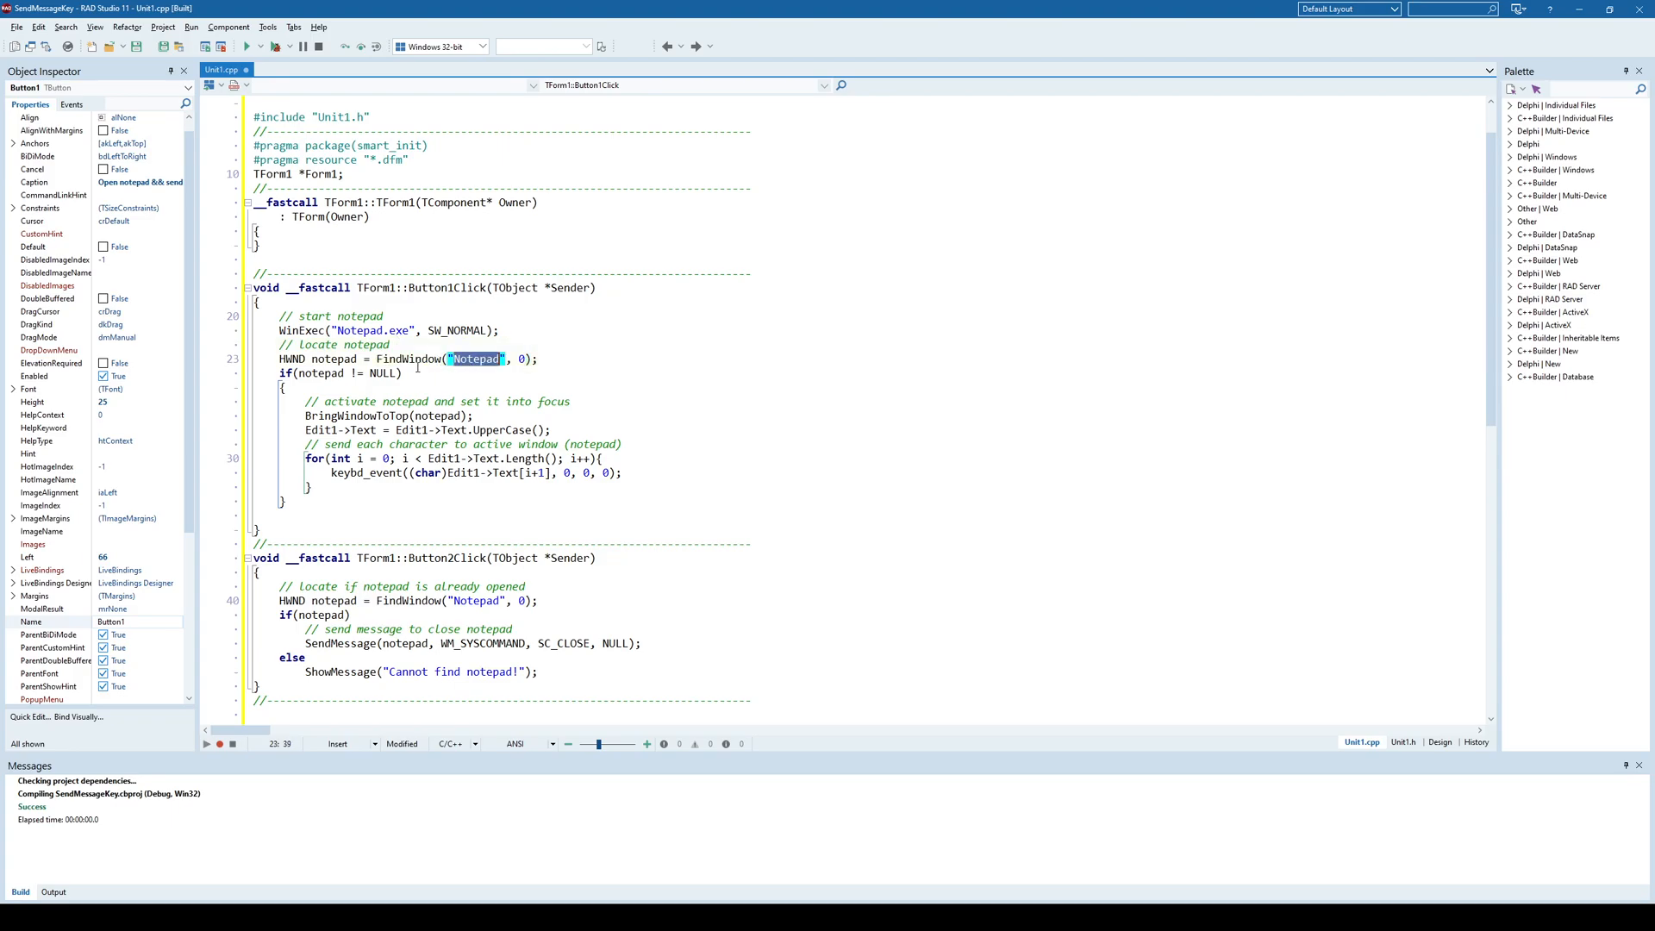
left_click(438, 358)
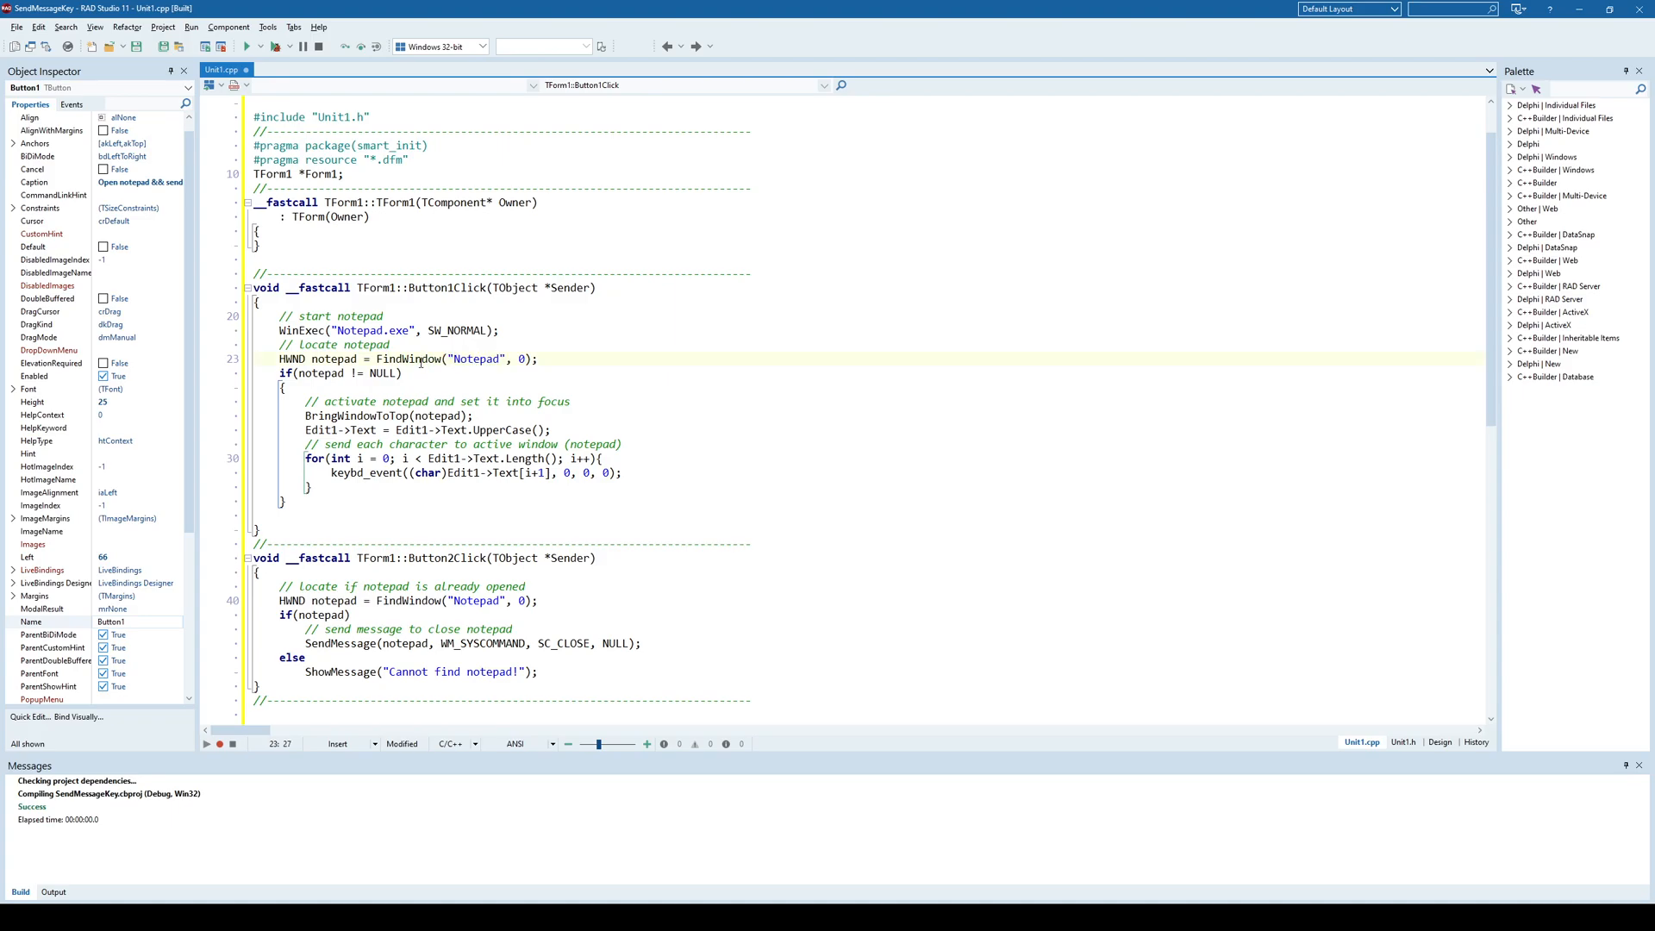
double_click(475, 359)
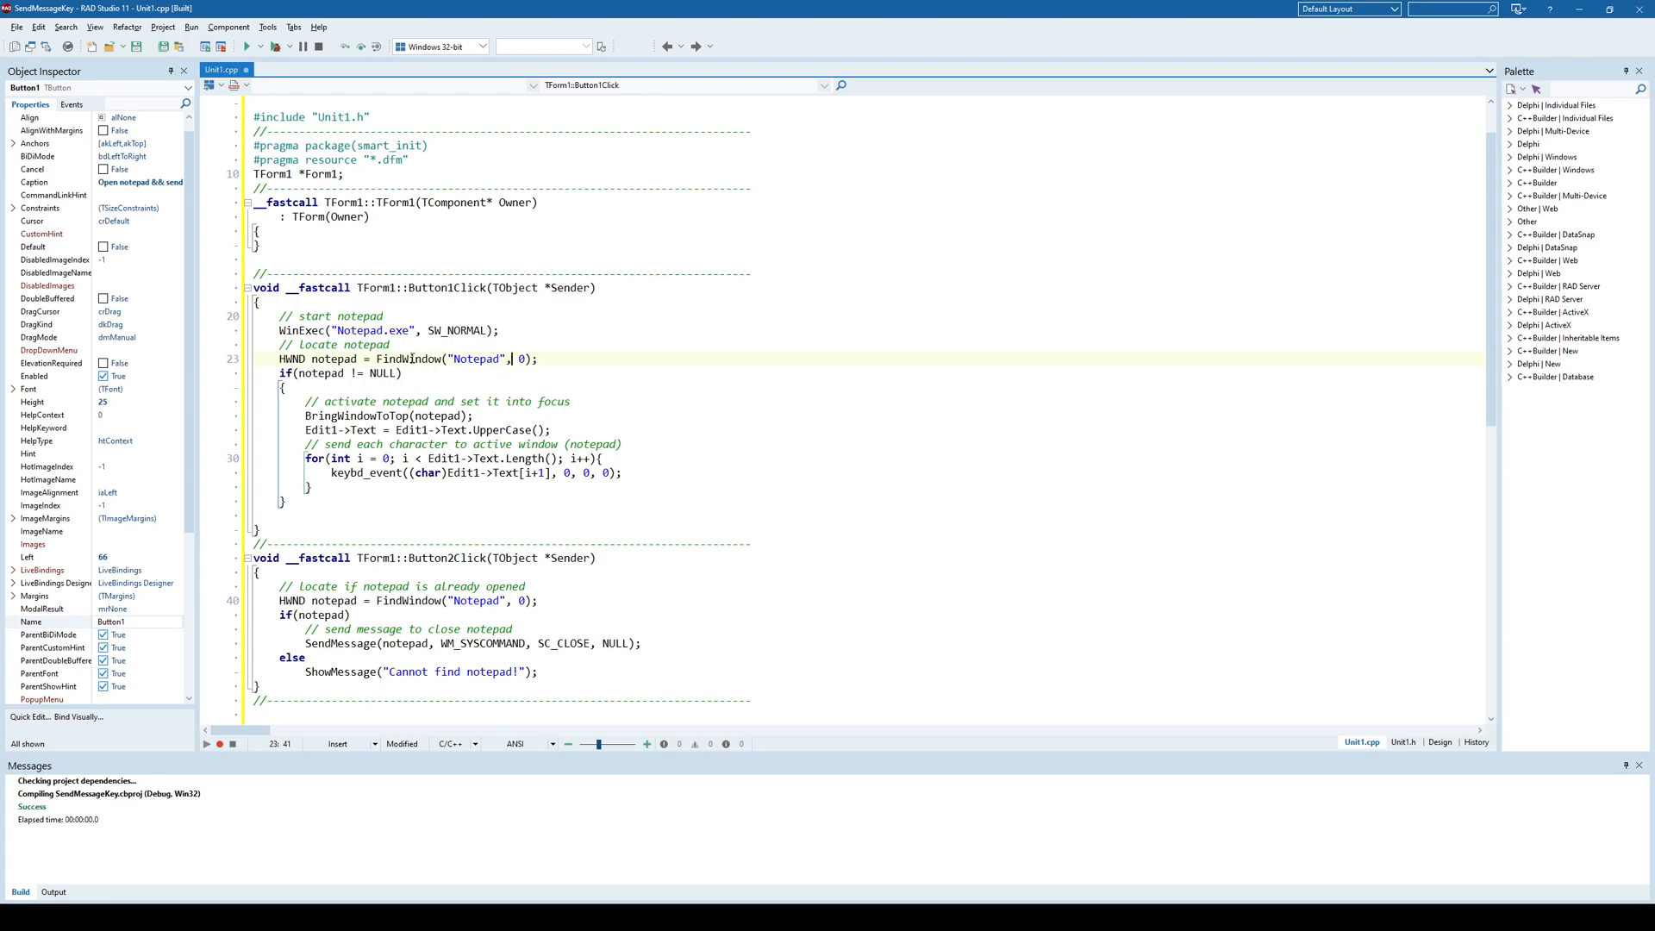
Step: Highlight the FindWindow call itself and move on toward the Button2Click handler
double_click(407, 359)
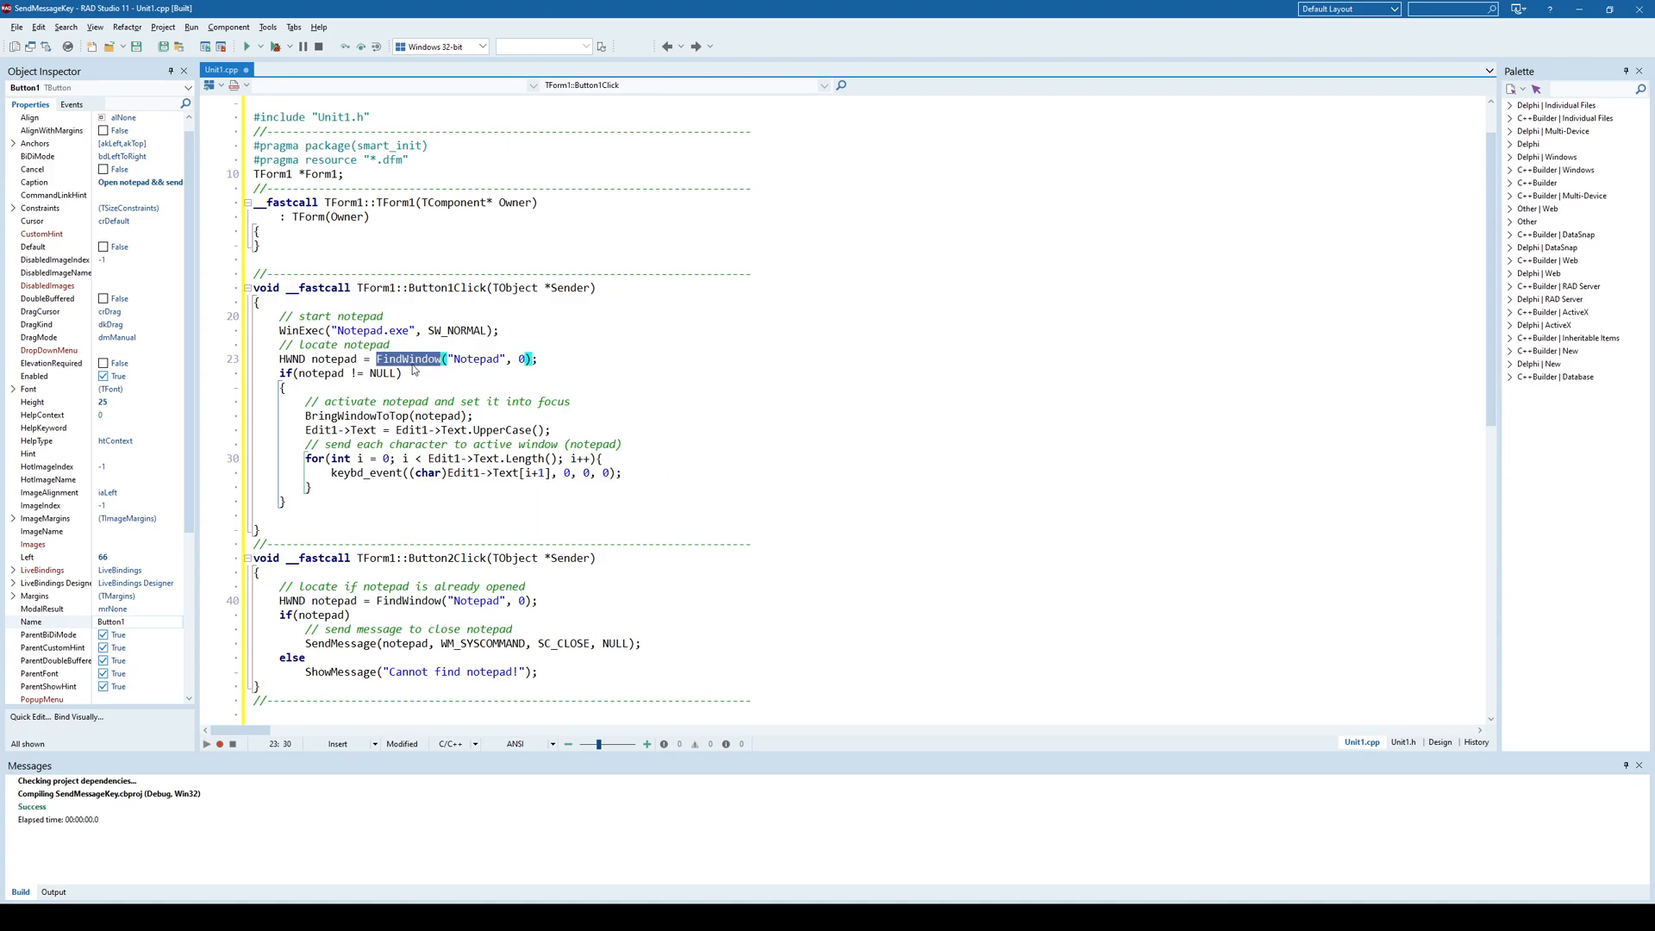
double_click(334, 359)
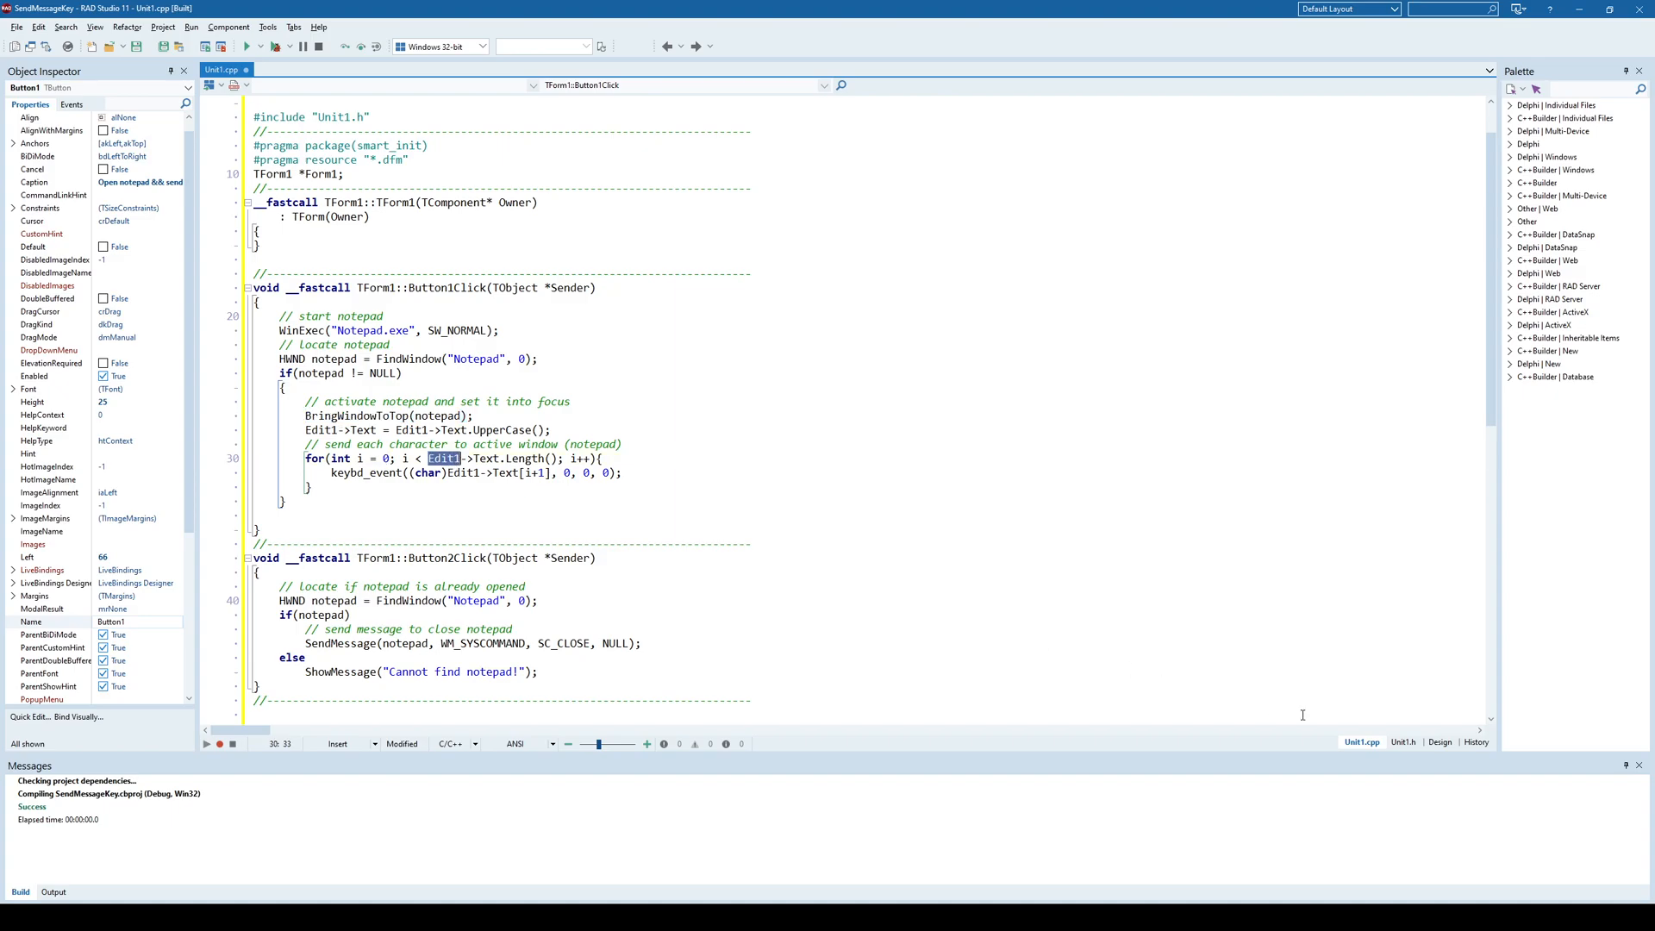
left_click(1439, 742)
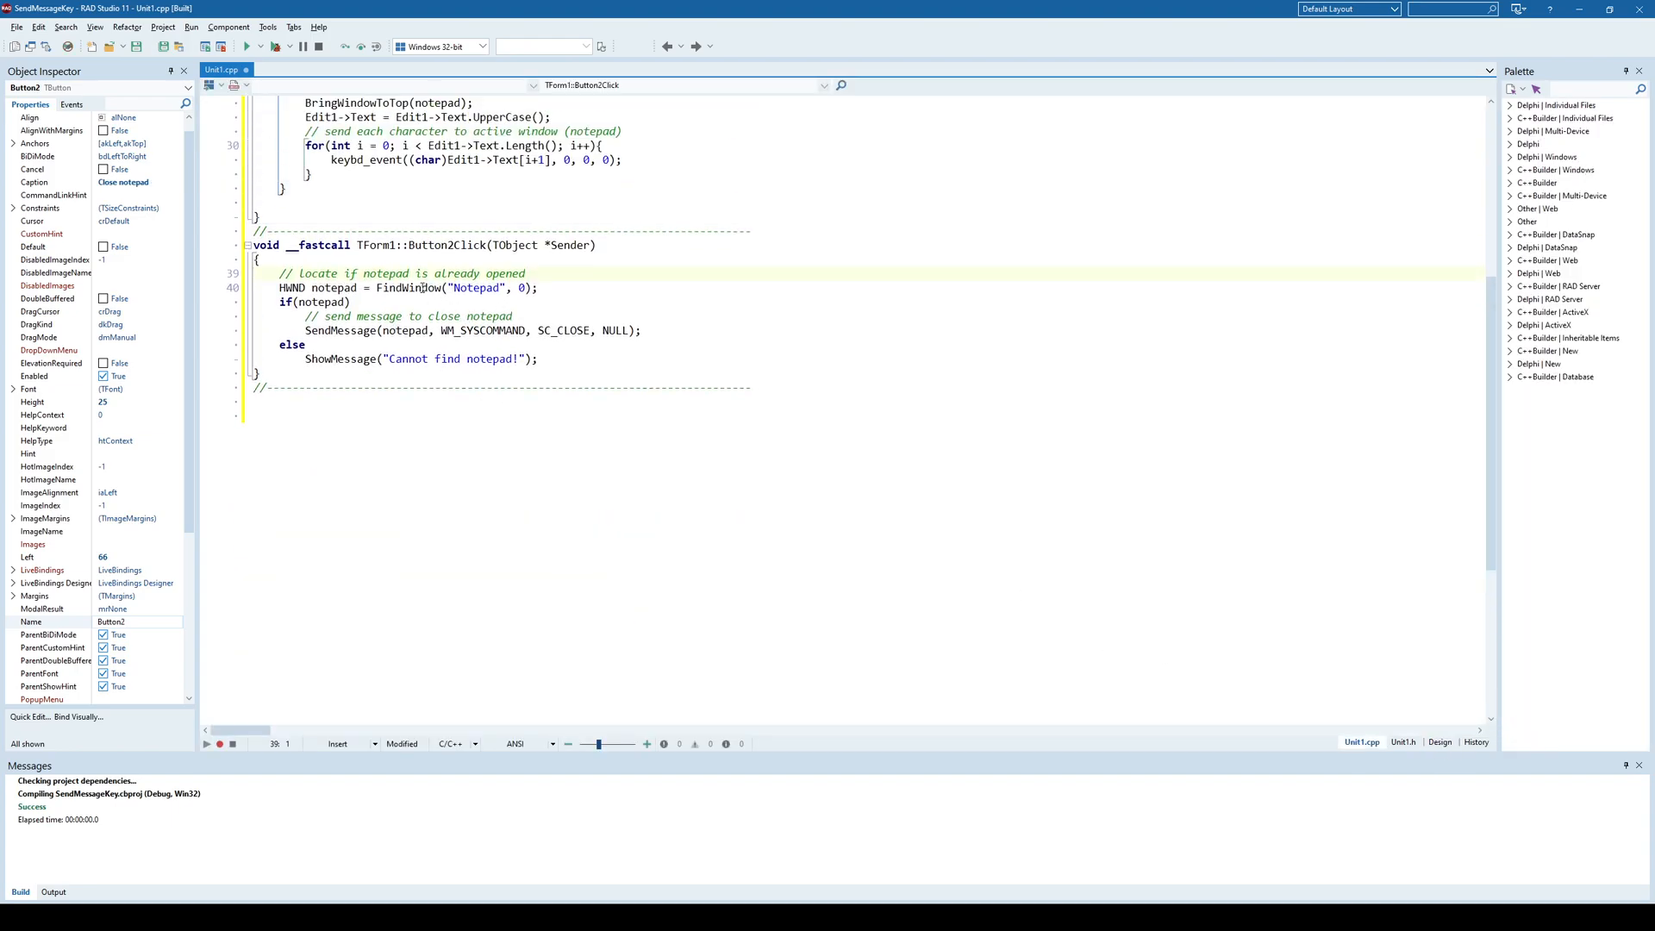
Step: In Button2Click, highlight the notepad handle check and the SC_CLOSE argument of SendMessage
double_click(410, 287)
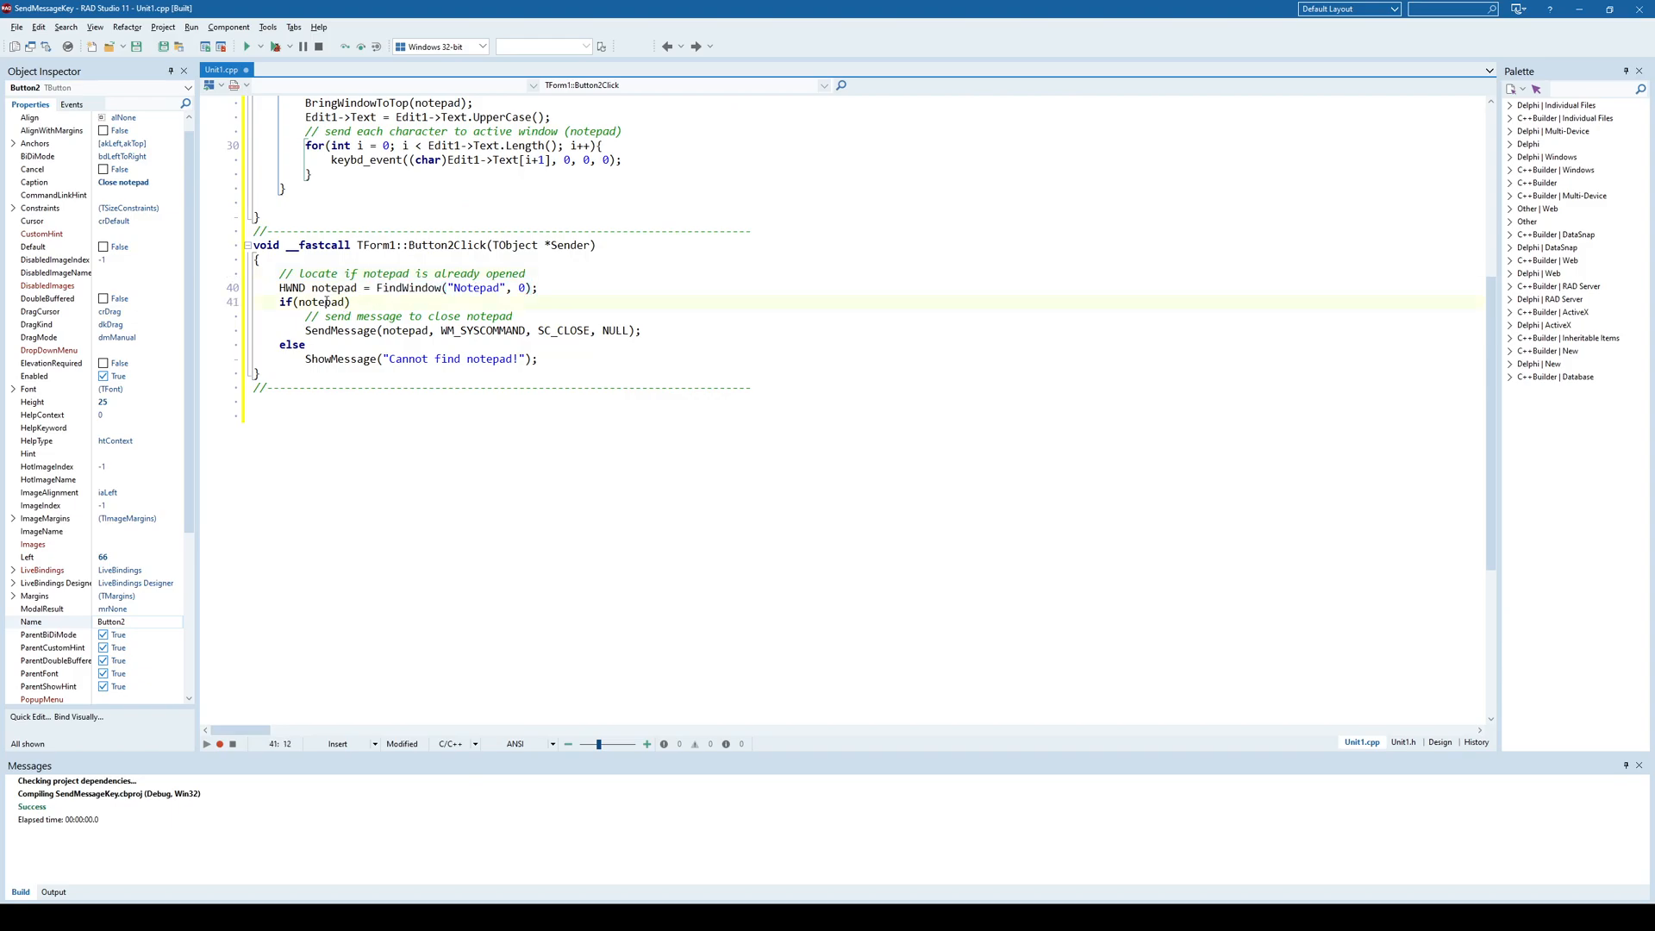
double_click(321, 301)
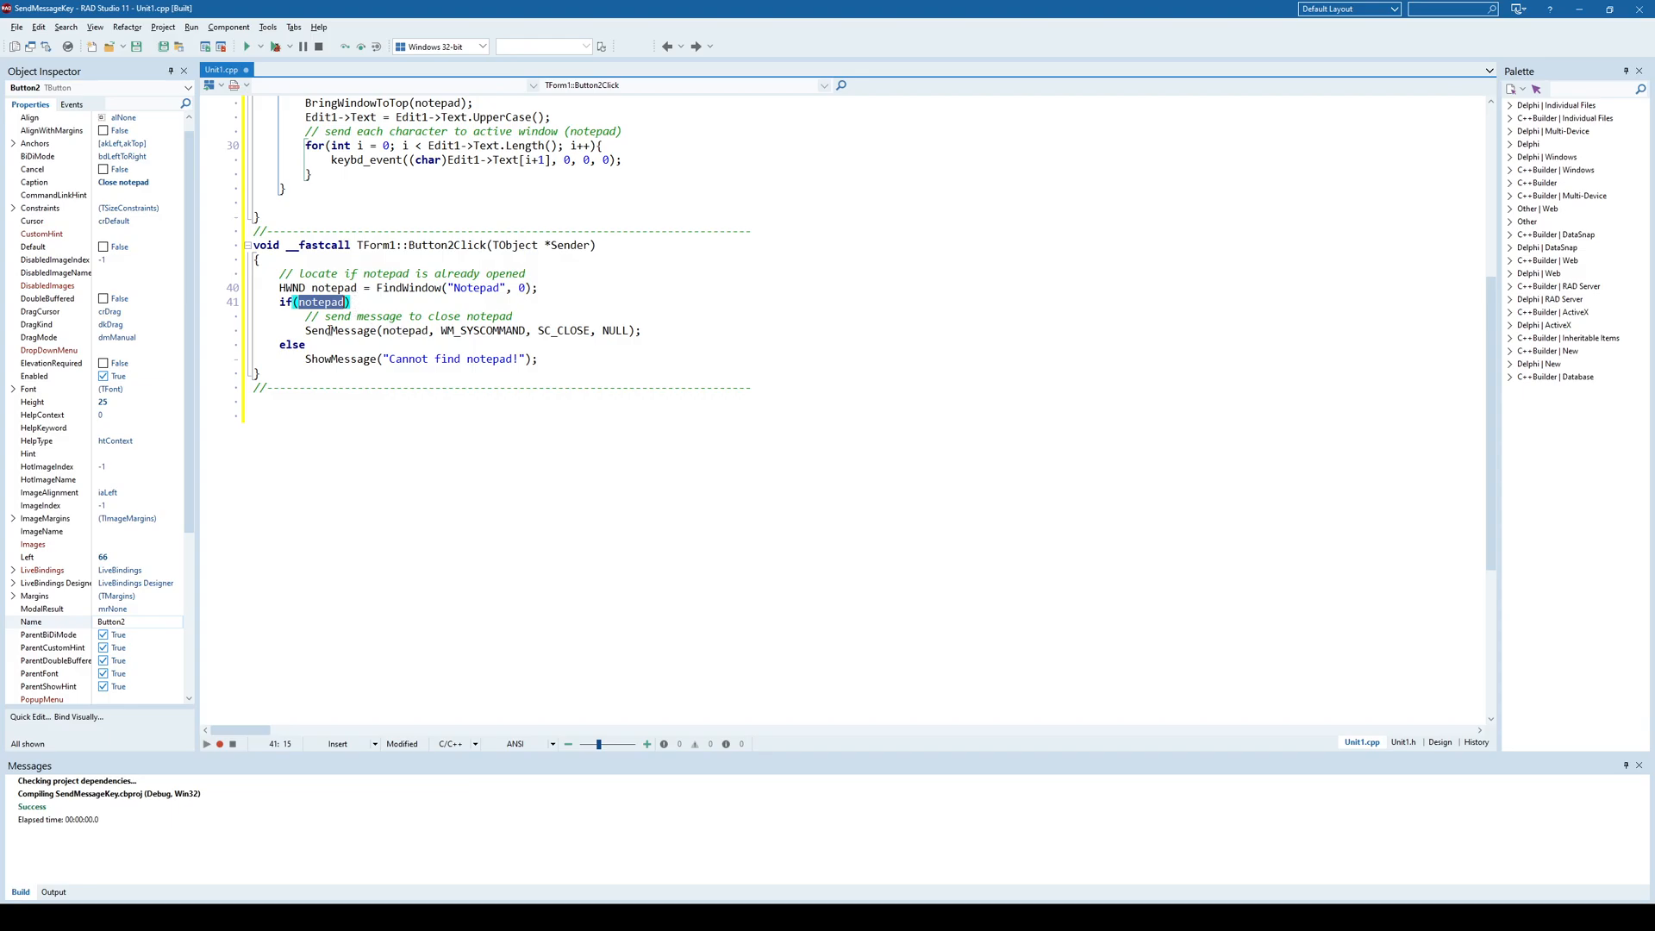
double_click(483, 329)
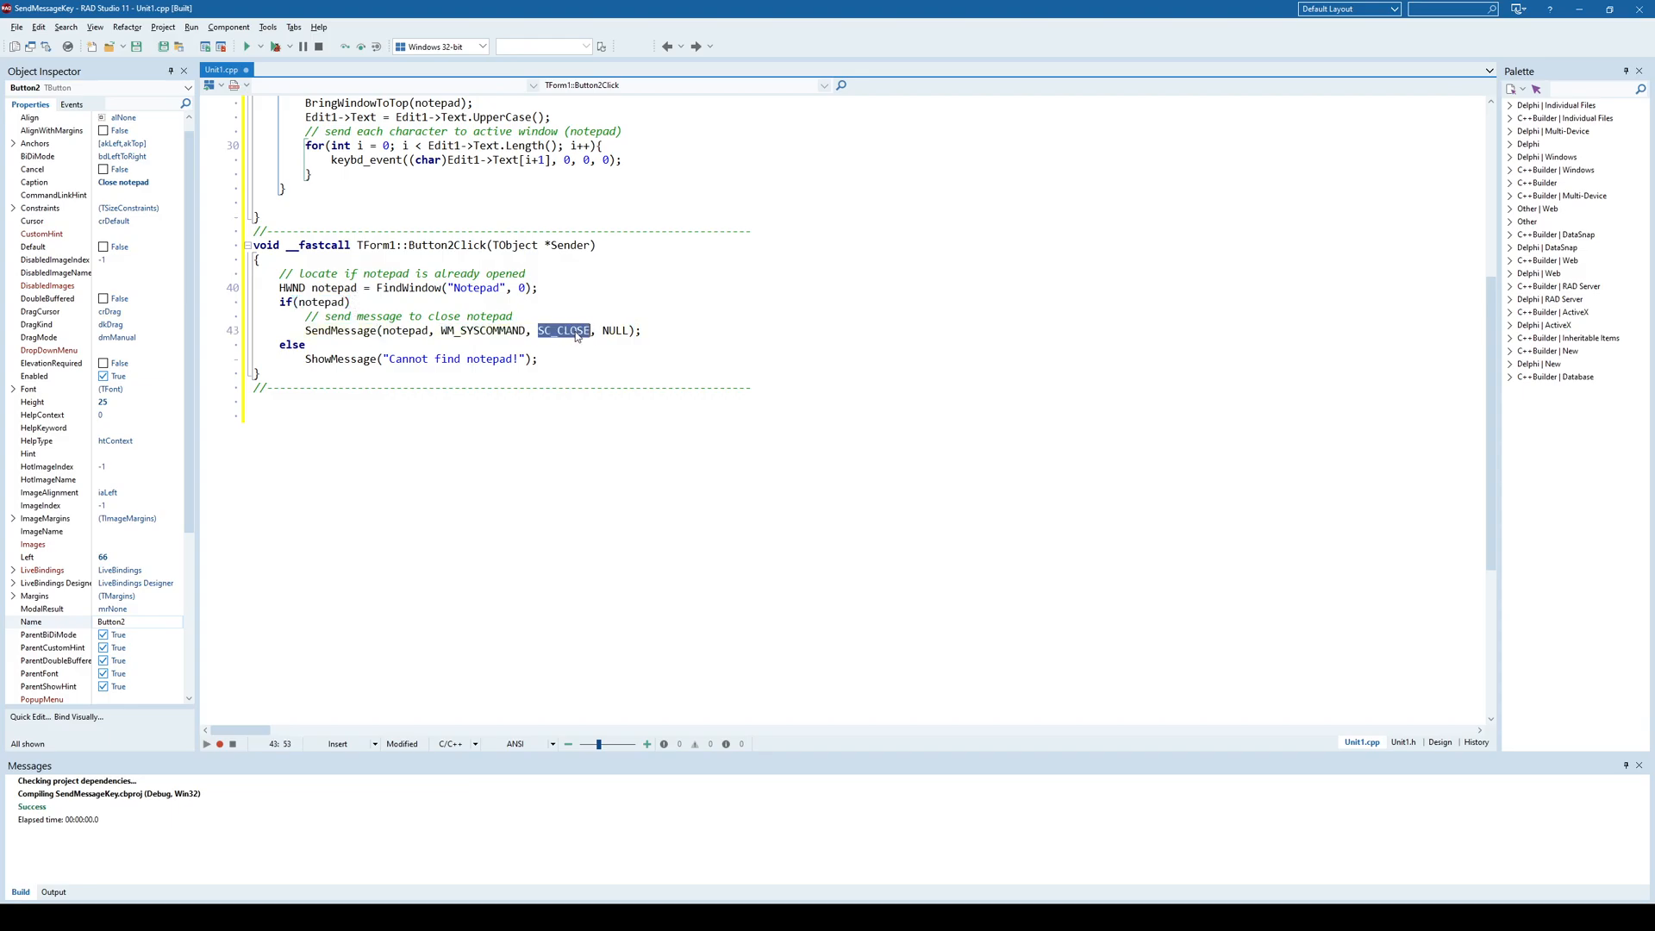
mouse_move(555, 338)
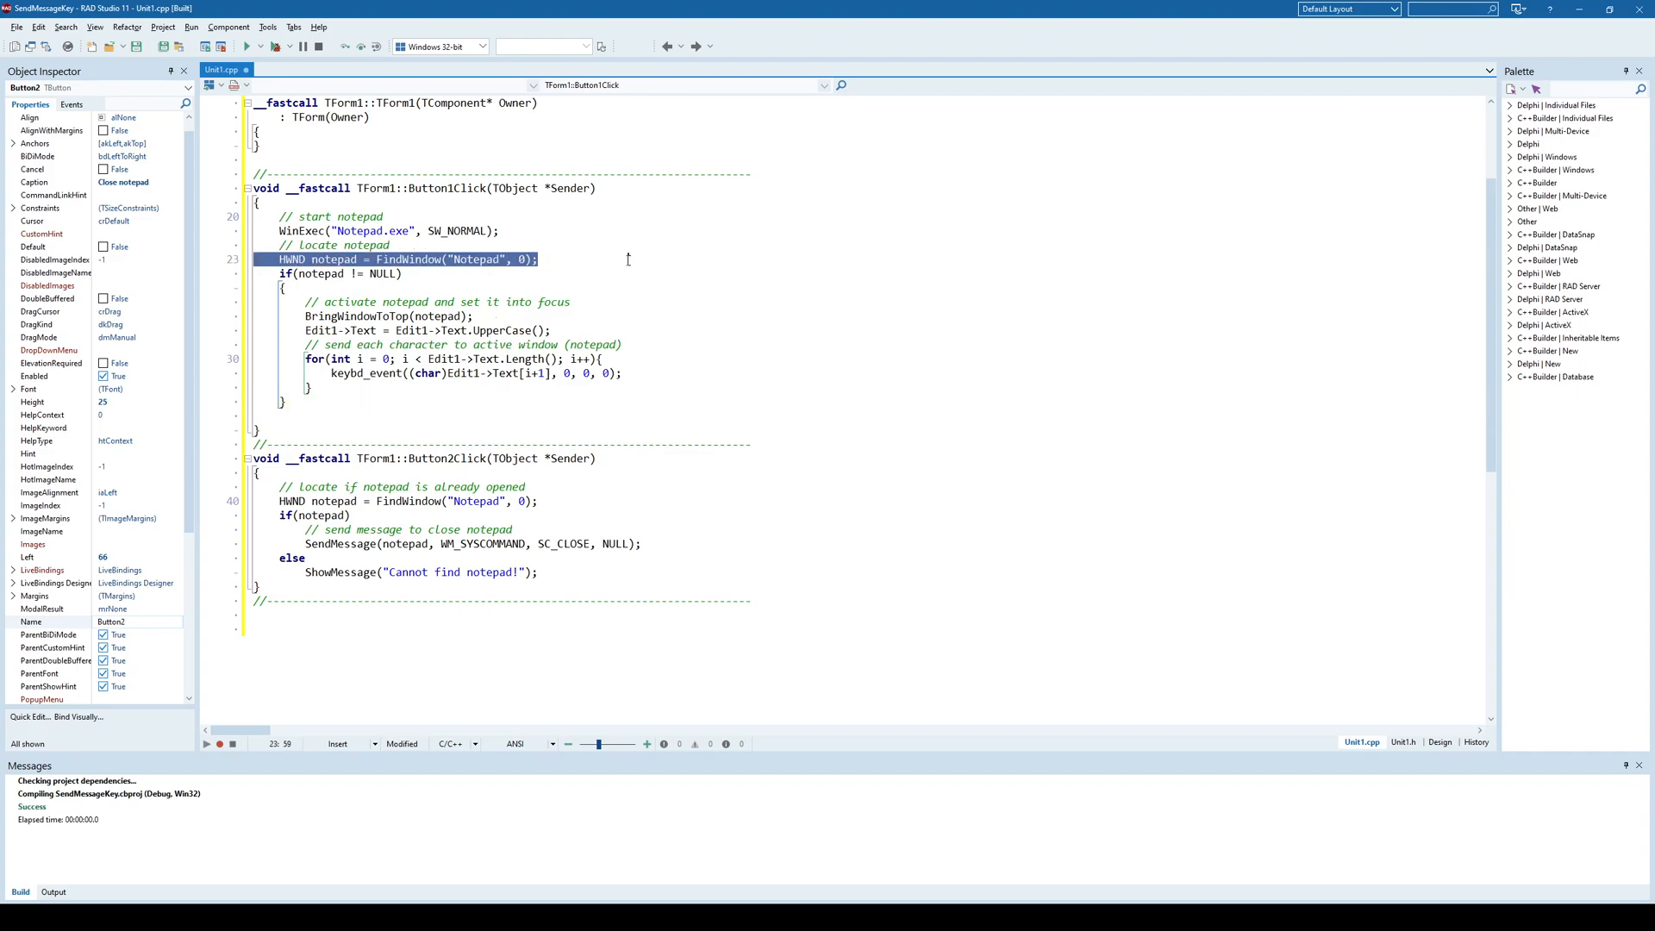
mouse_move(569, 251)
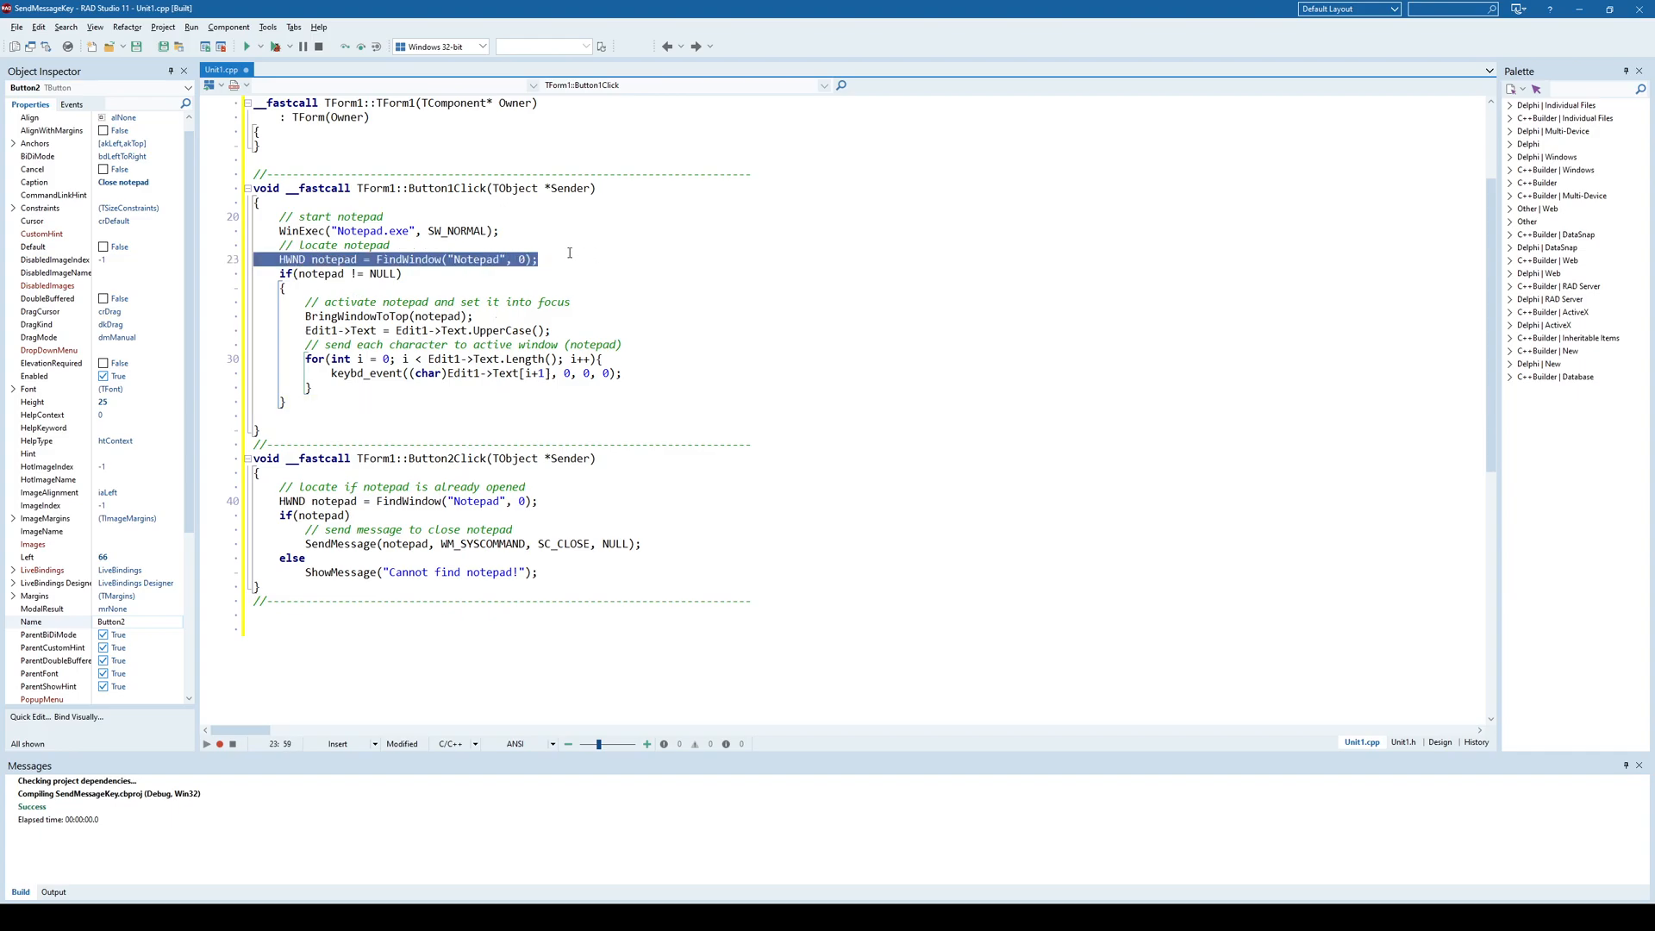
Step: Back in Button1Click, highlight the FindWindow and BringWindowToTop calls
double_click(475, 259)
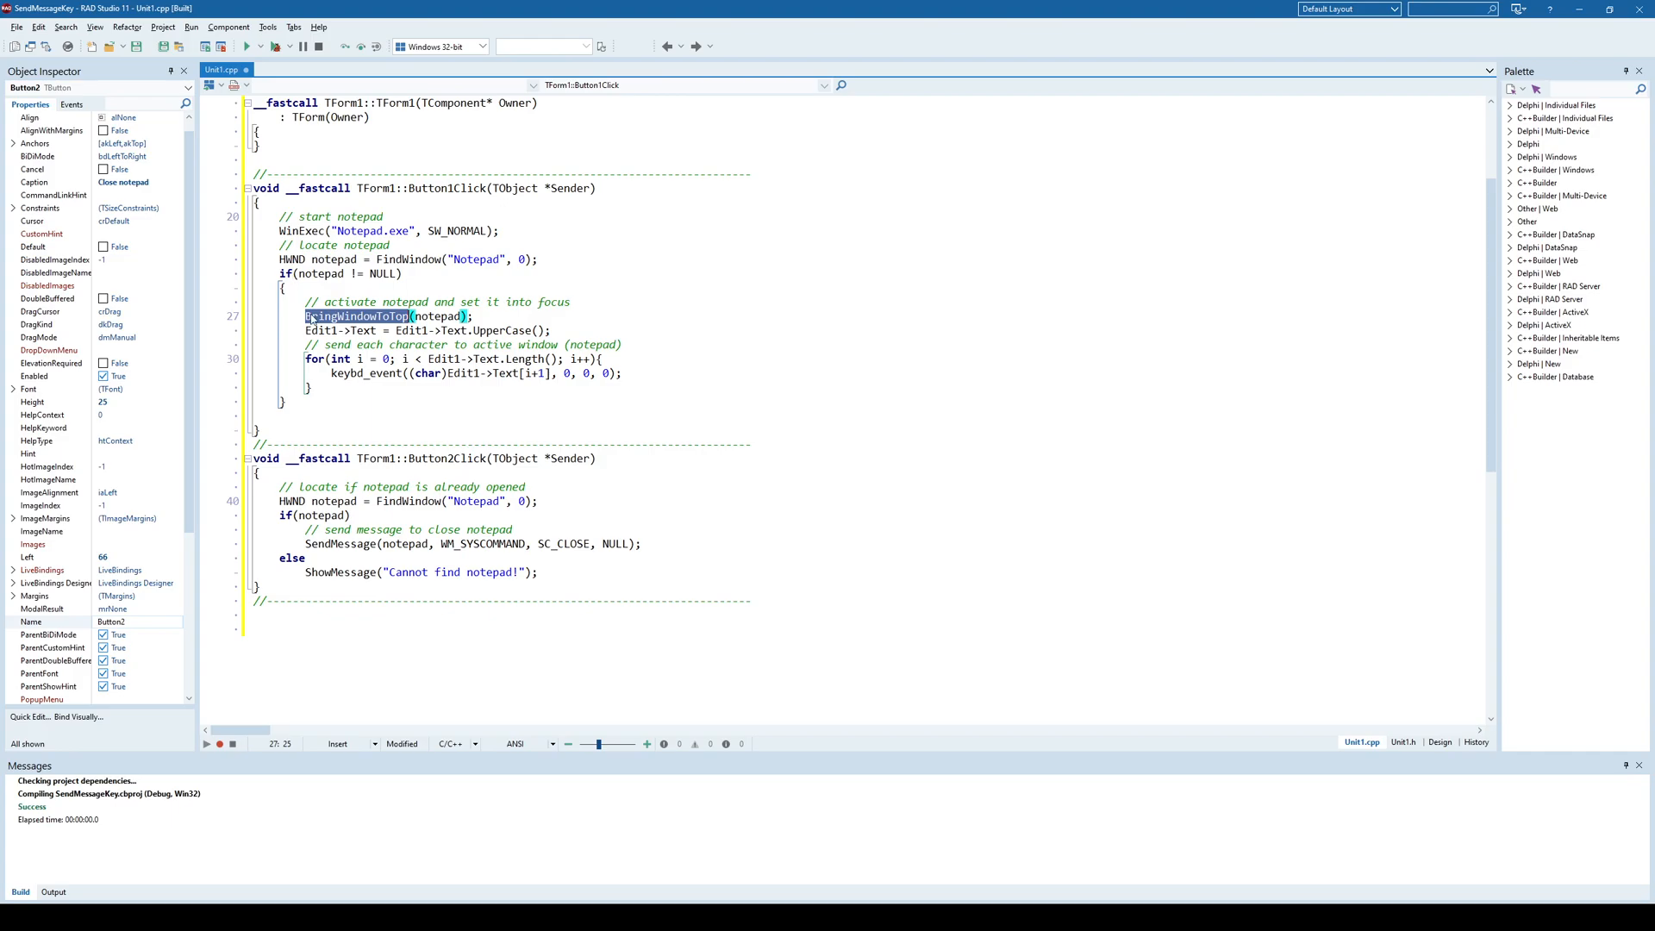
mouse_move(436, 316)
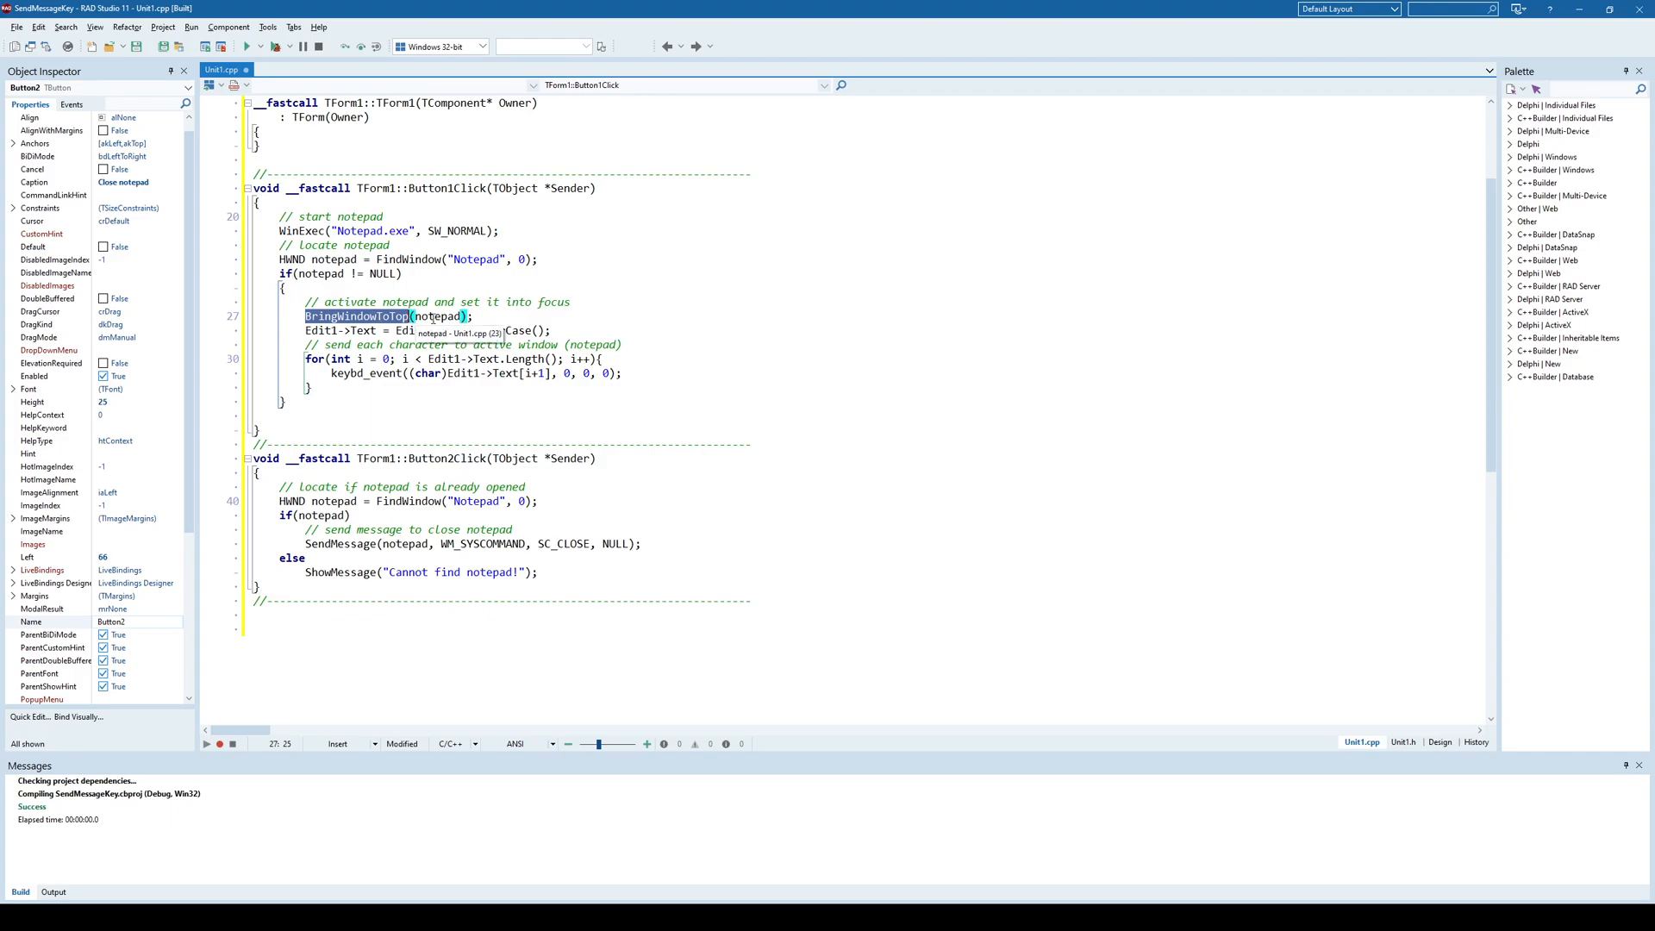
left_click(498, 330)
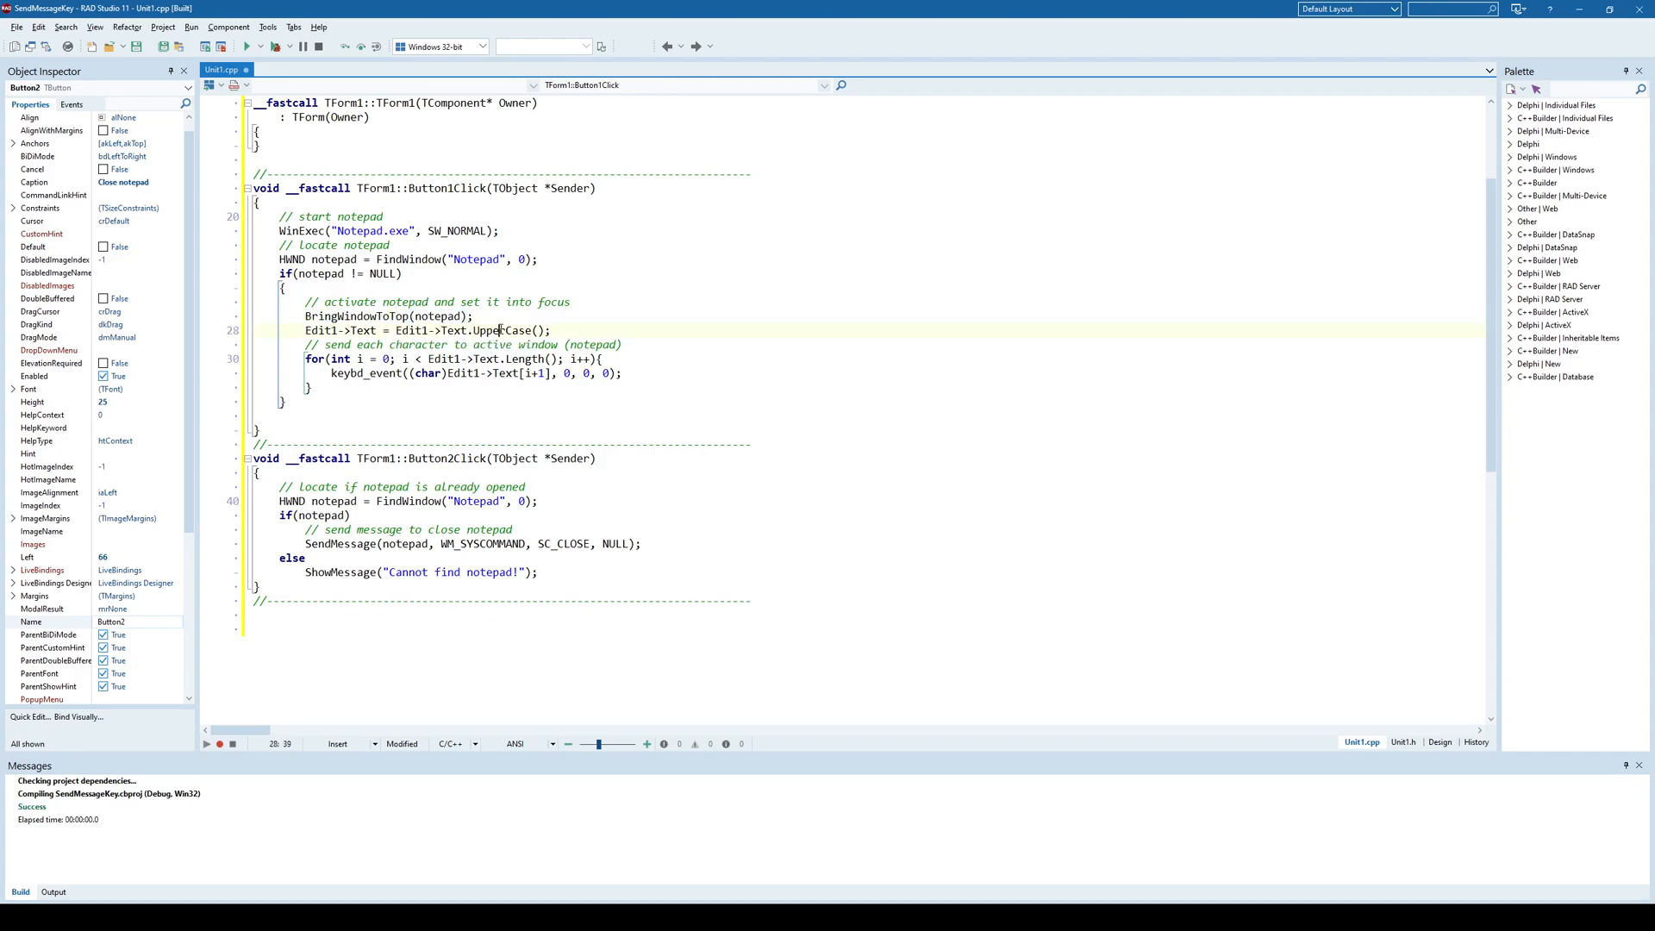